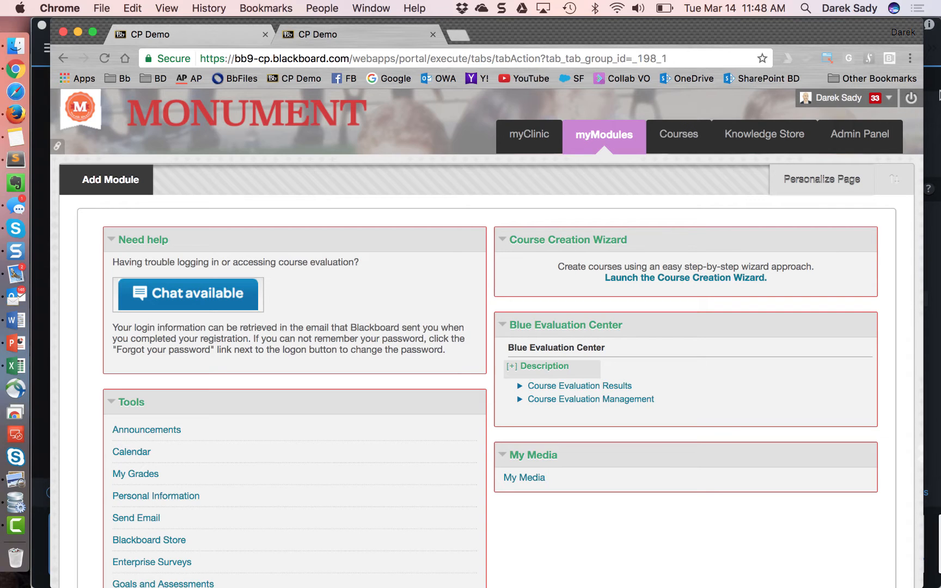
Step: Open the Admin Panel tab to reveal the Users, Courses and Building Blocks sections
click(859, 134)
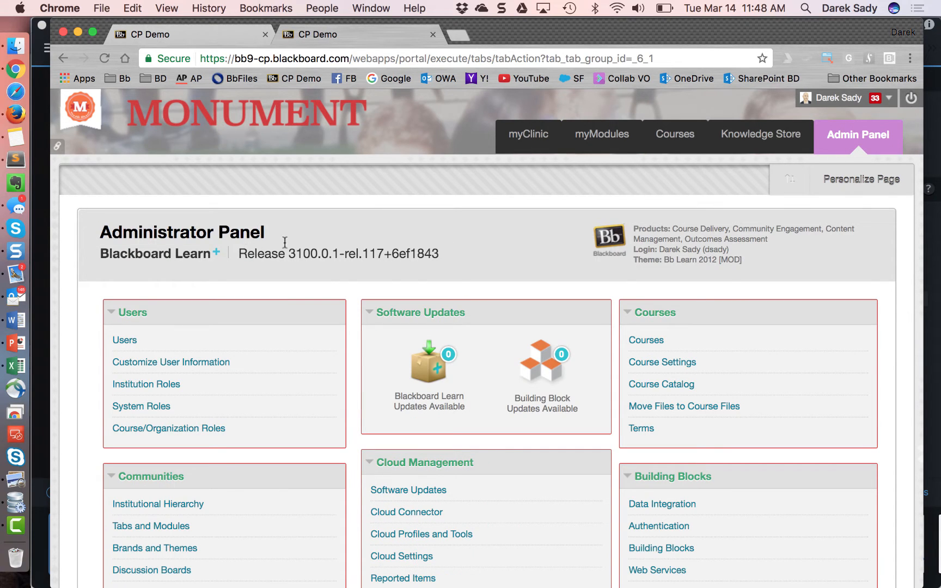
mouse_move(472, 261)
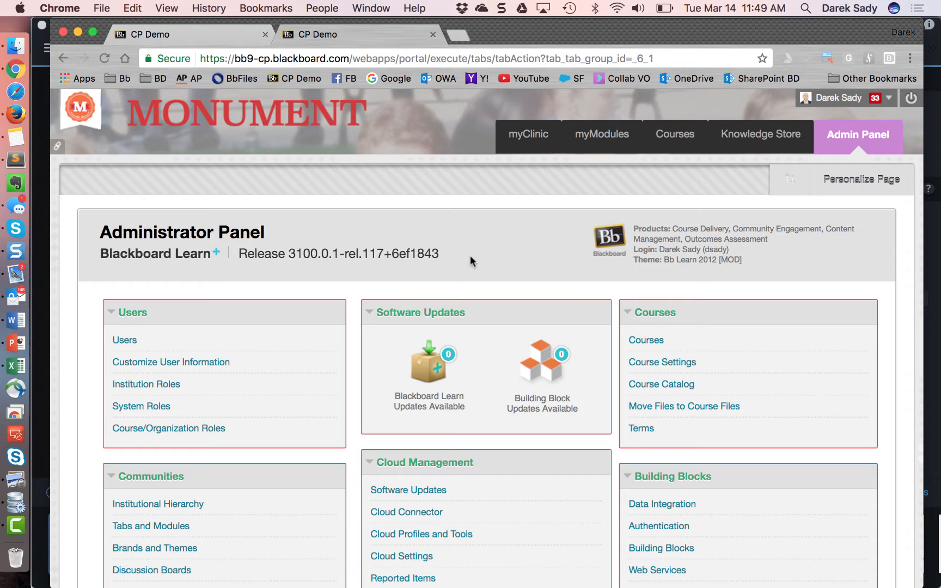
scroll(down, 3)
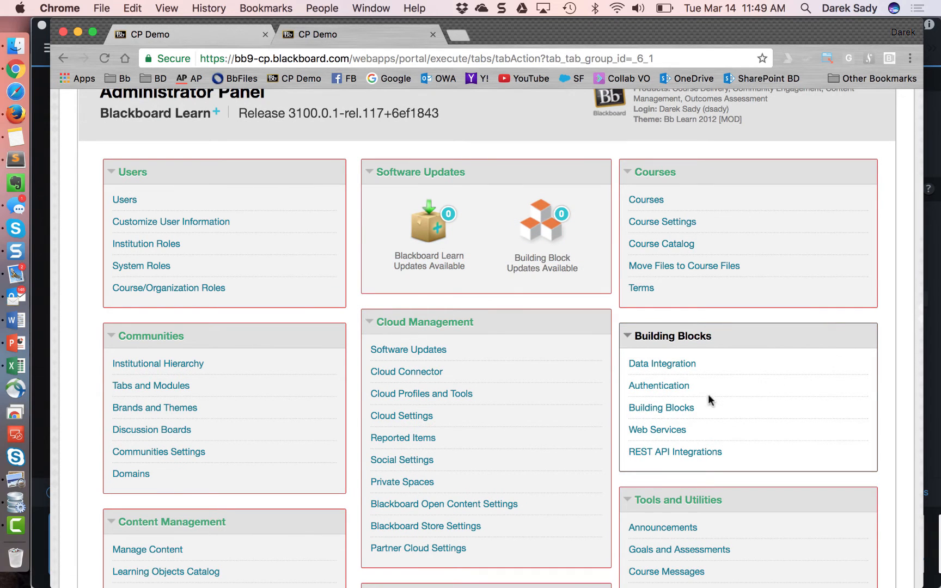
Step: Go to Building Blocks, then LTI Tool Providers, then Manage Global Properties
click(660, 407)
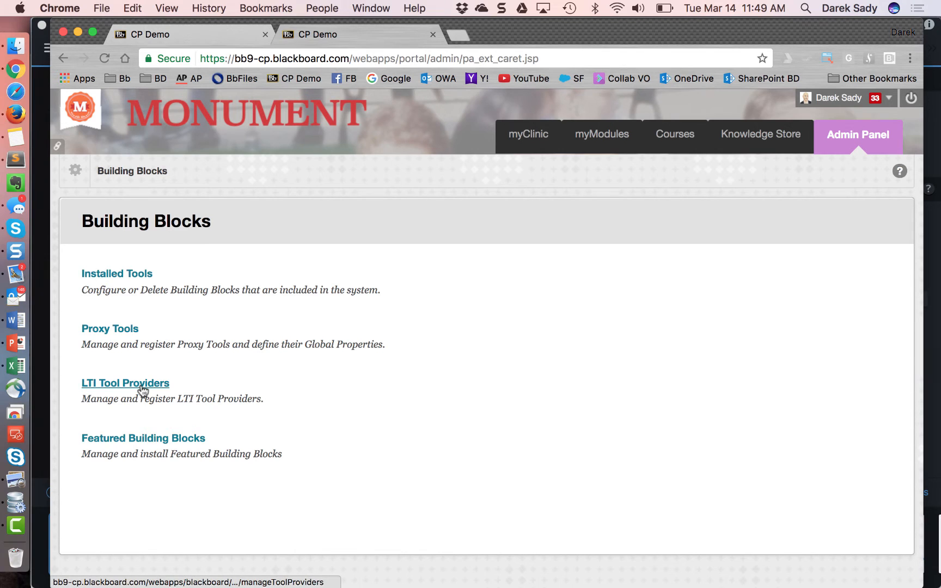
click(126, 383)
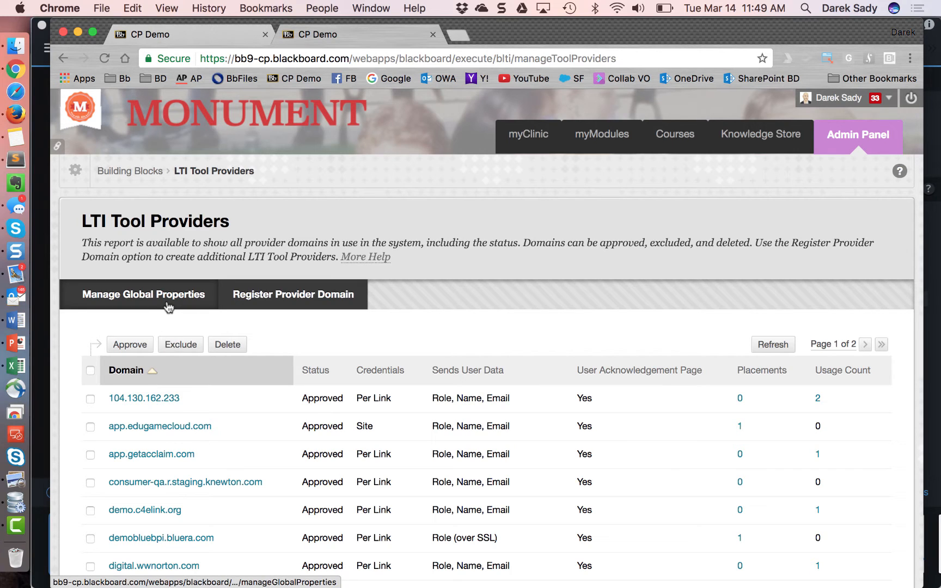
click(142, 294)
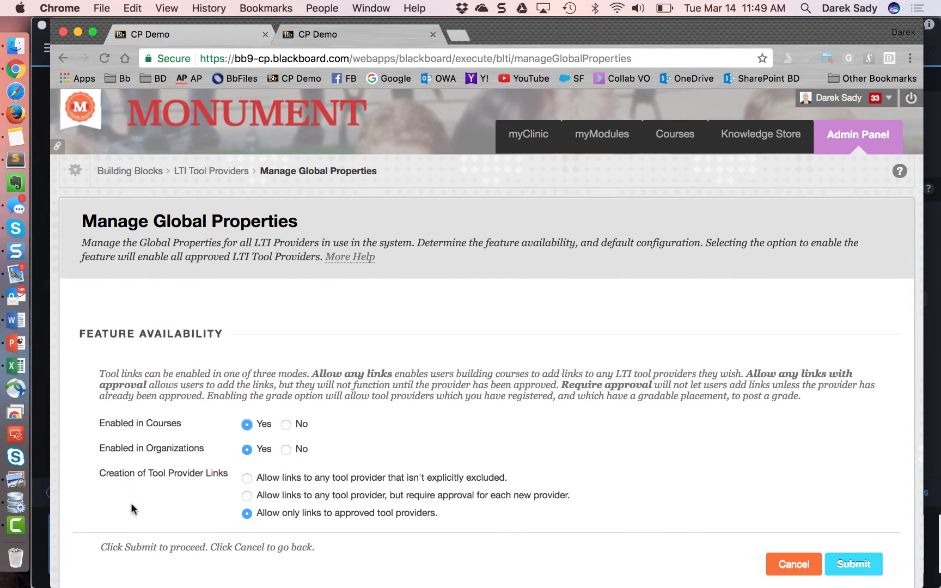
Step: Review the global LTI property settings and cancel without changes
scroll(down, 3)
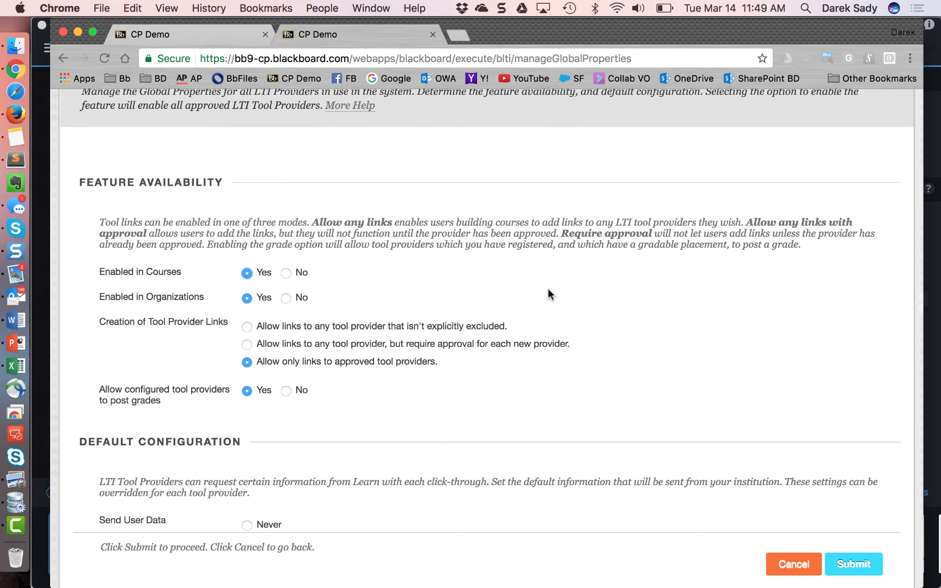
scroll(down, 3)
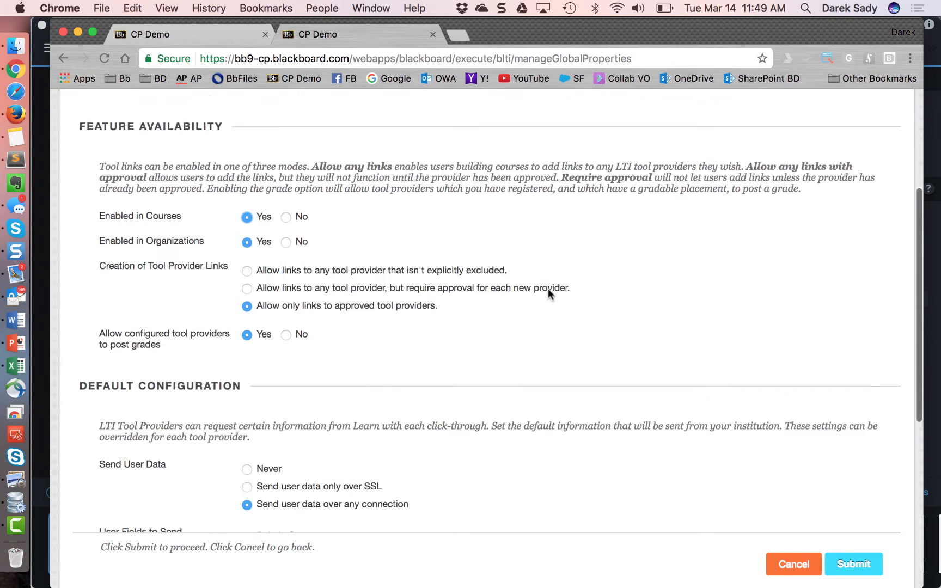
scroll(down, 3)
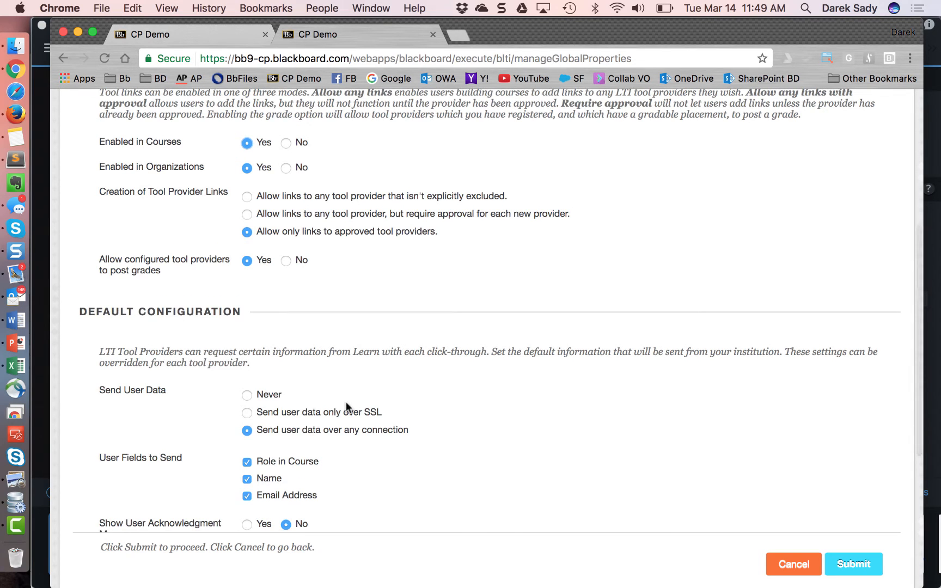
scroll(down, 3)
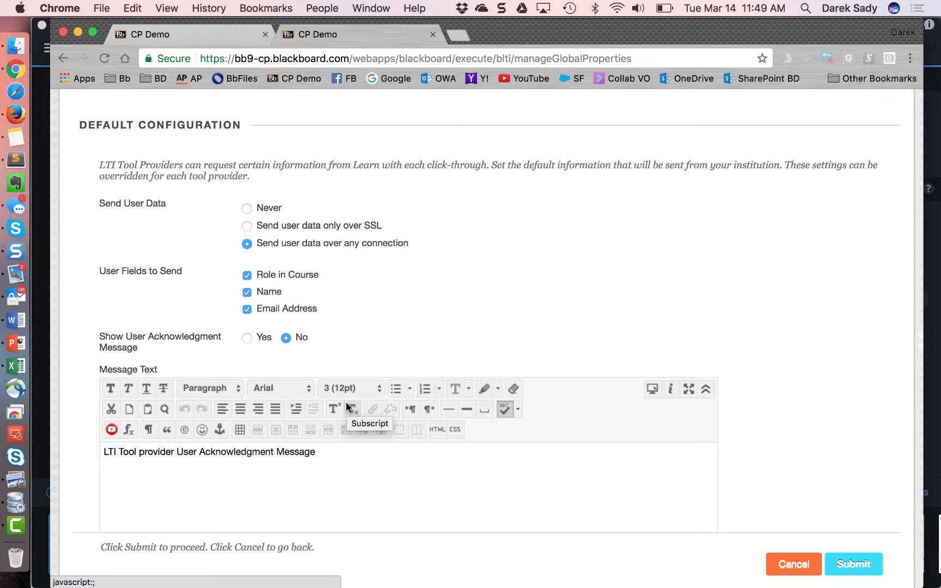
scroll(down, 3)
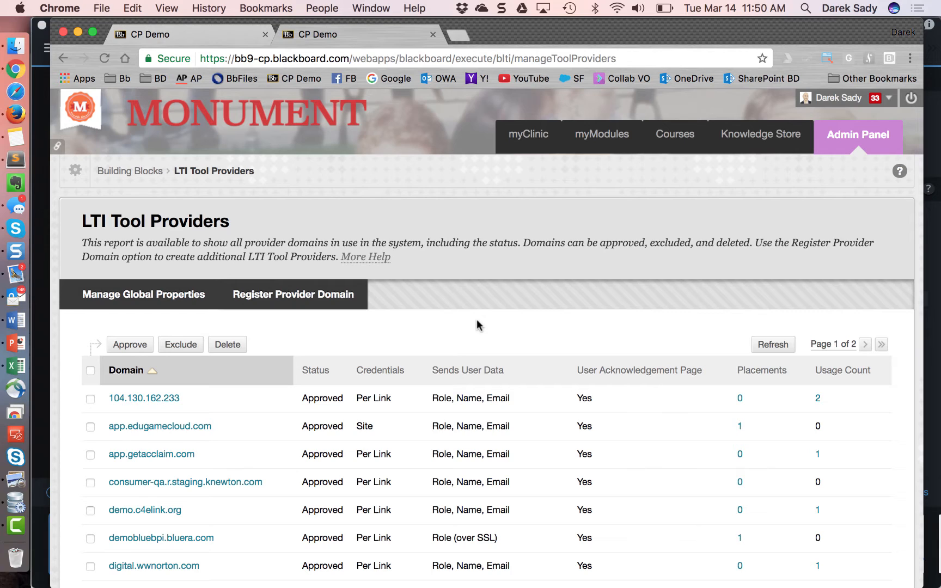
Step: Browse both pages of the 34 provider domains and start registering a new domain
scroll(down, 3)
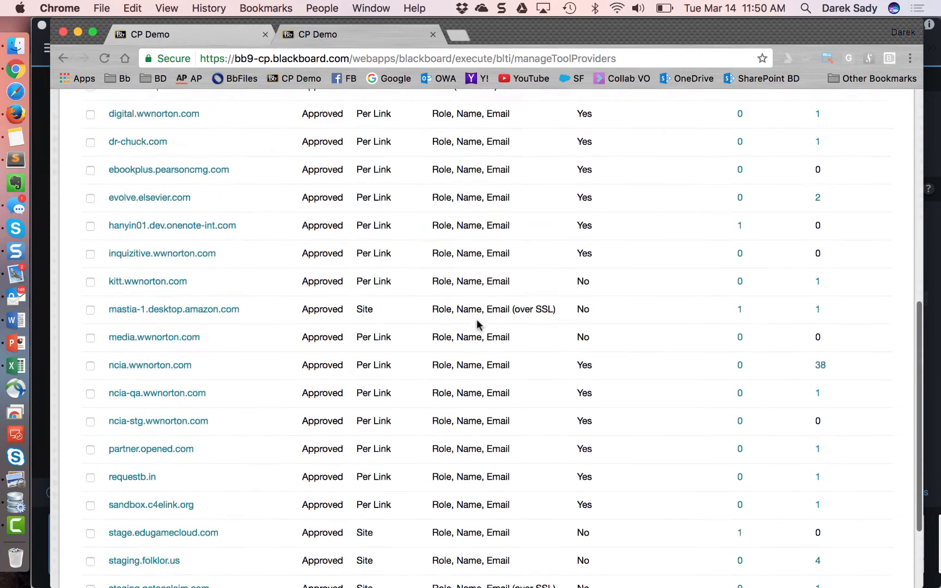
scroll(down, 3)
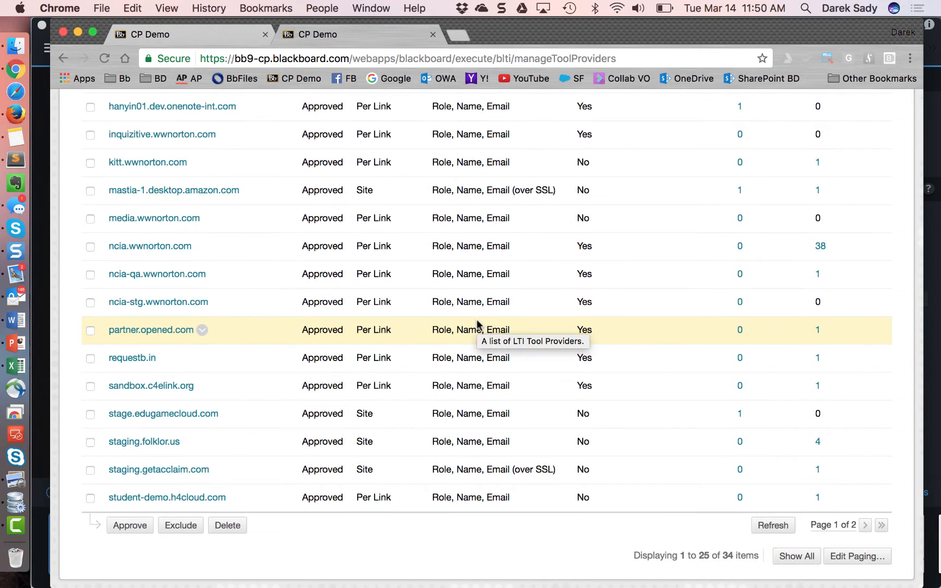
click(865, 524)
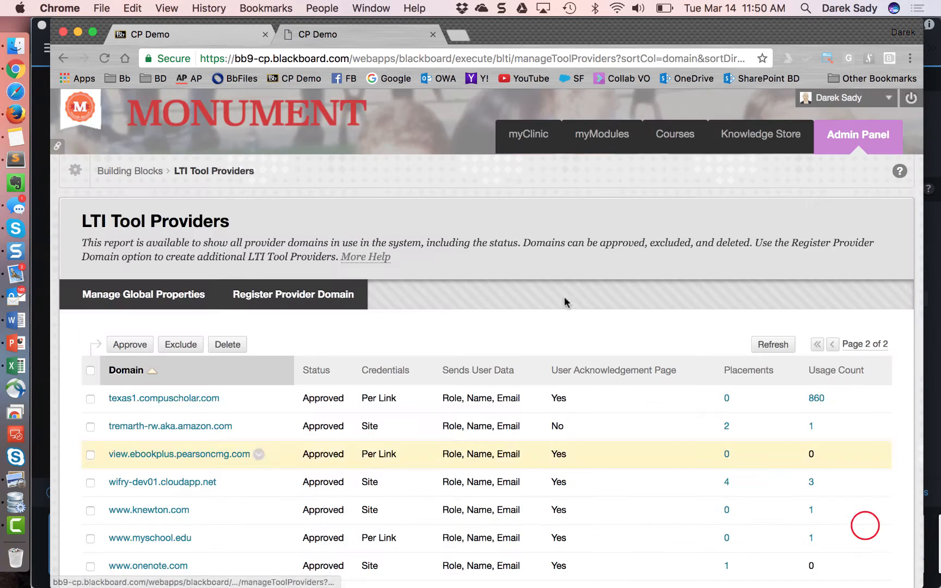
scroll(down, 3)
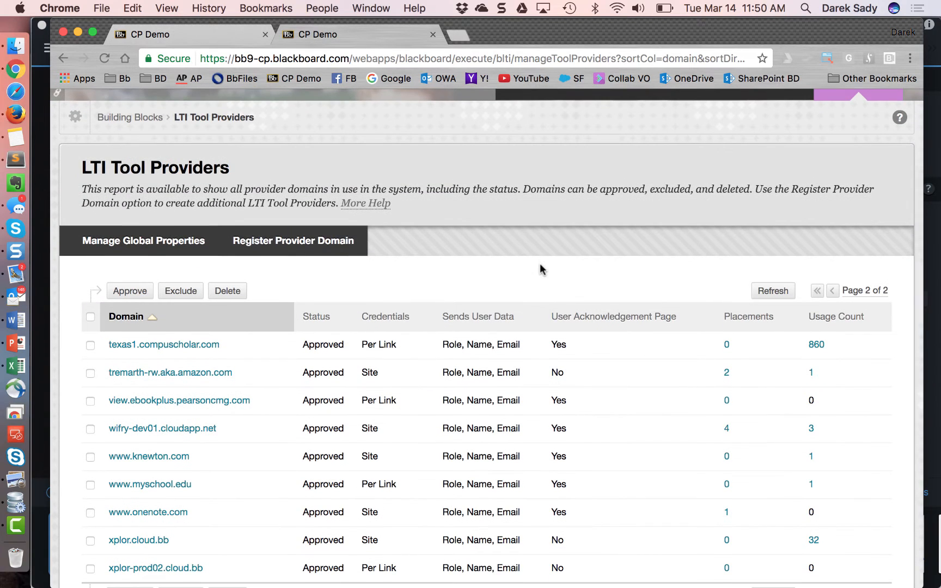
scroll(down, 3)
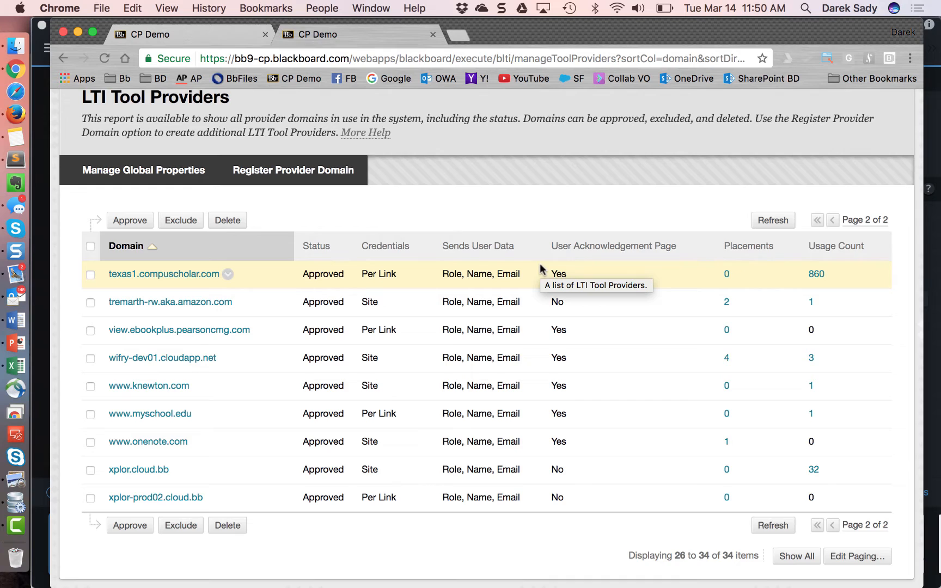
click(293, 266)
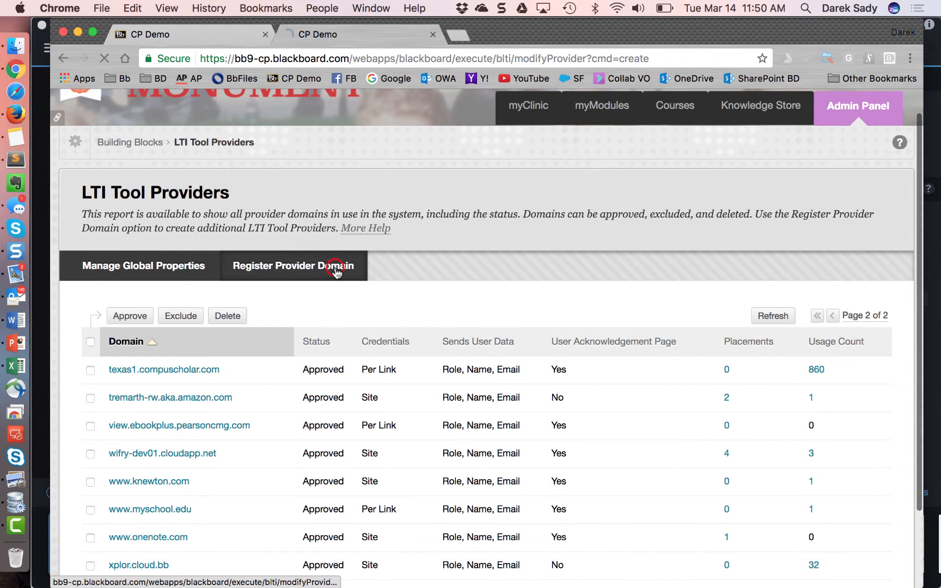
Step: Paste mix.officeppe.com from the notes as an approved provider domain
click(292, 265)
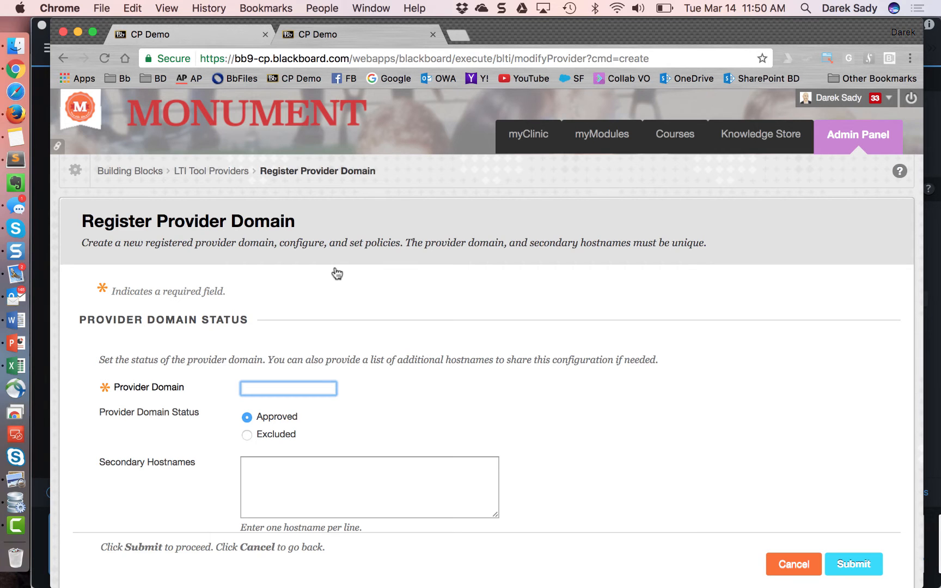
mouse_move(221, 247)
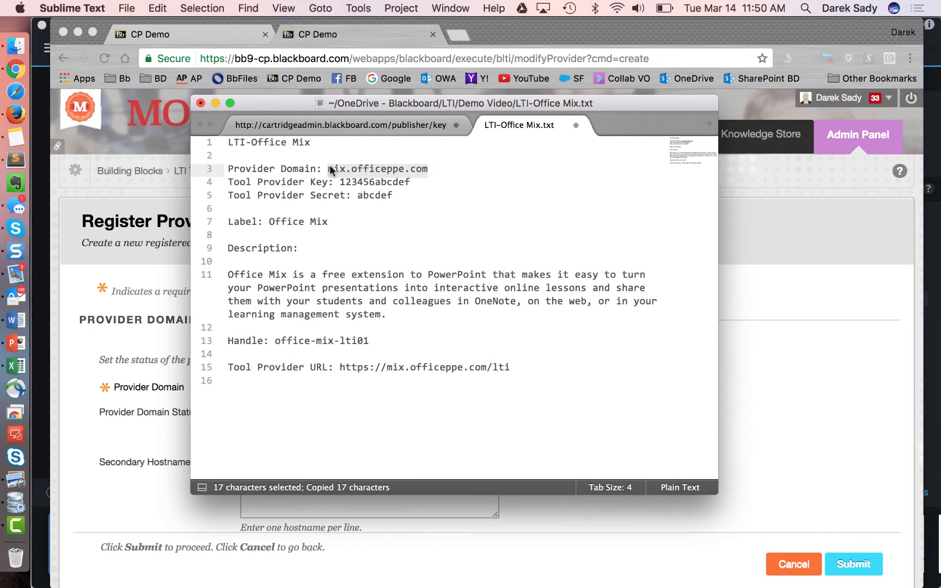
click(288, 388)
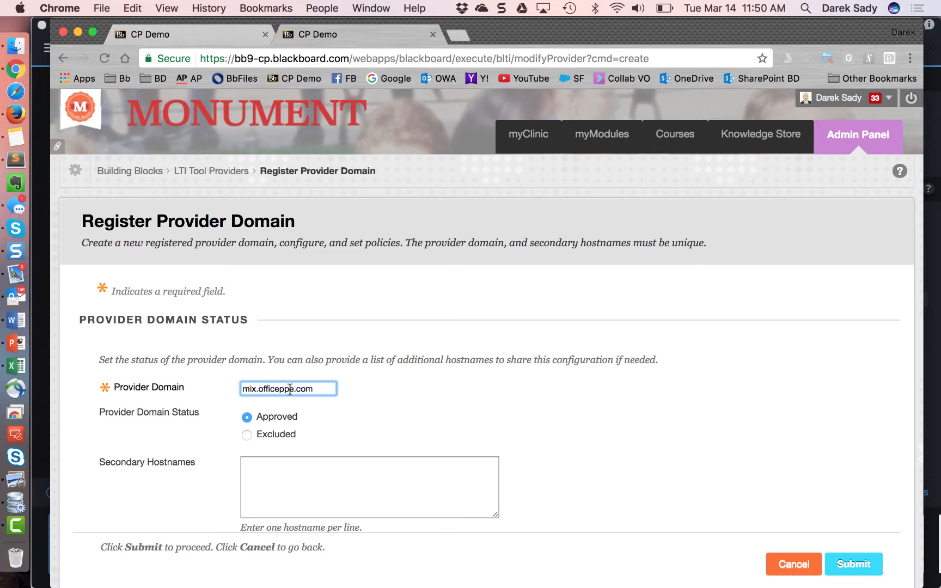
mouse_move(312, 417)
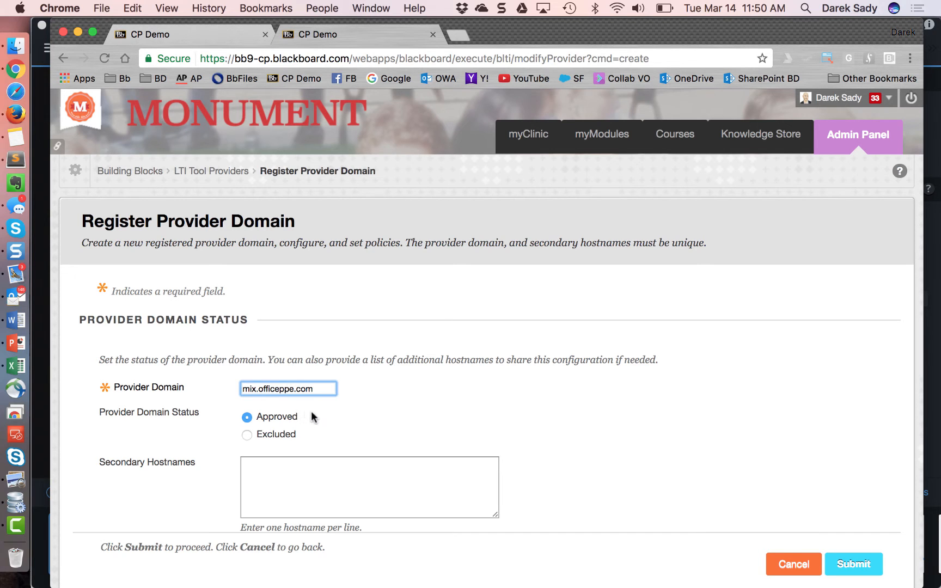
scroll(down, 3)
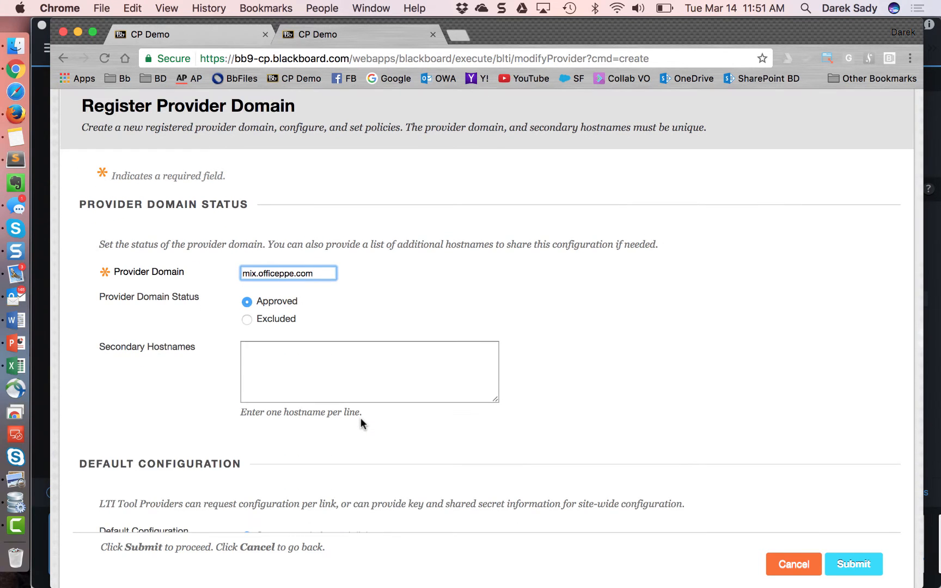
scroll(down, 3)
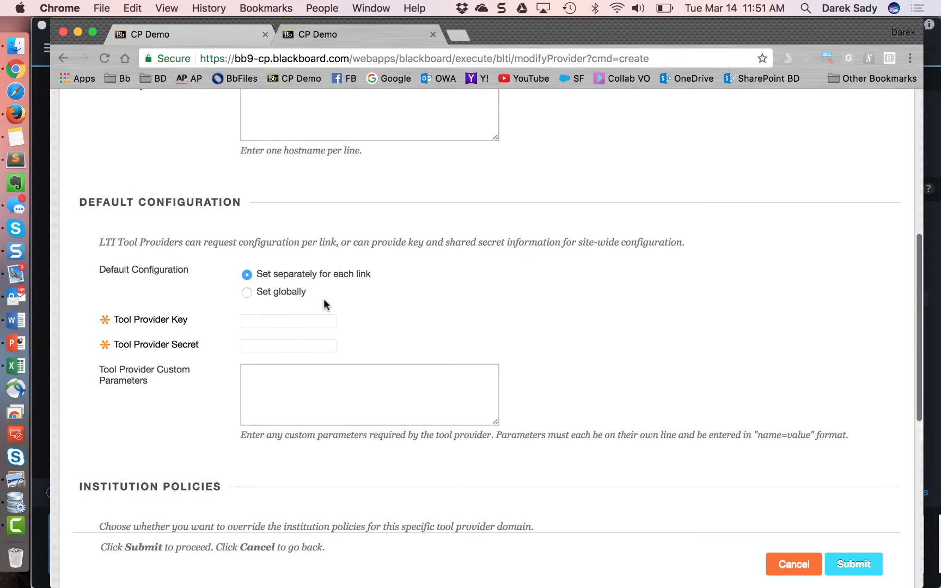
click(246, 292)
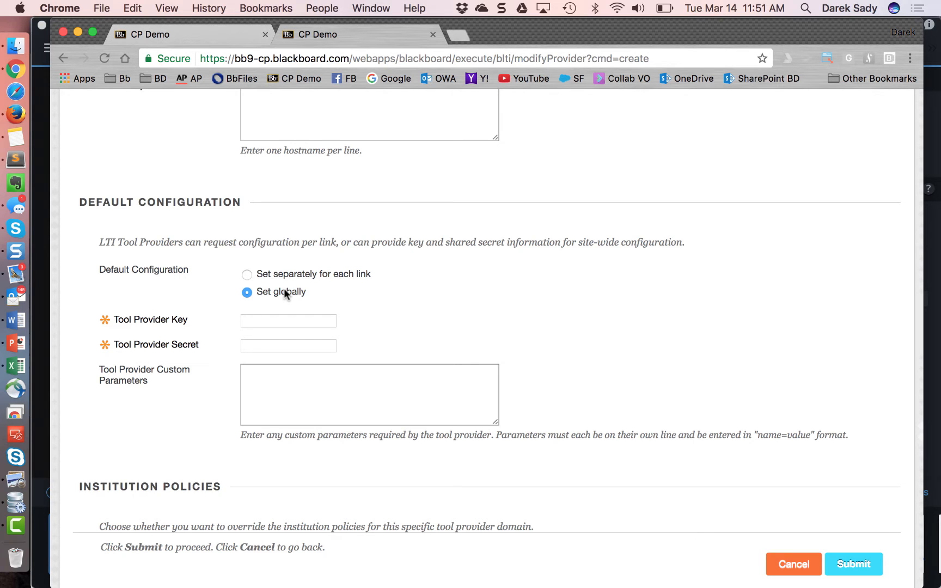
click(17, 160)
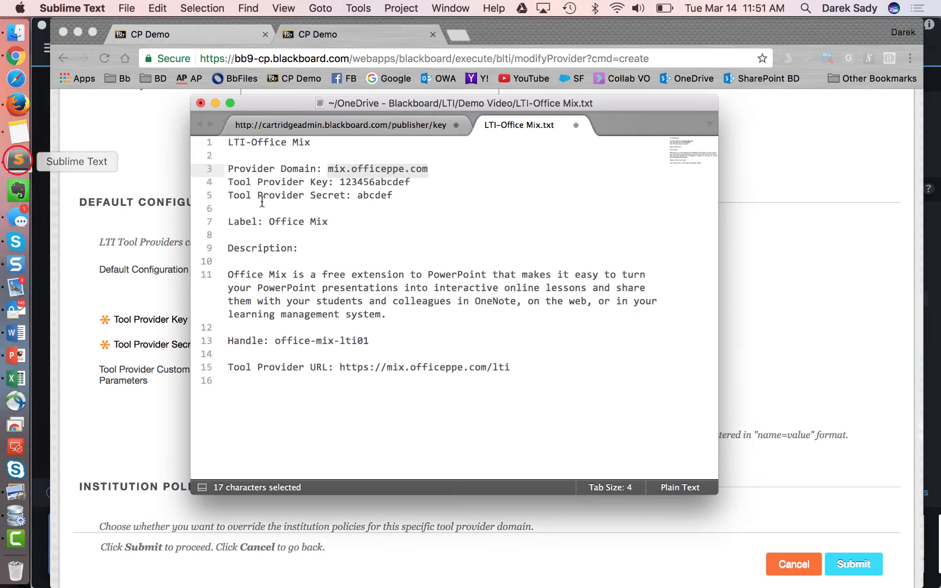
double_click(393, 183)
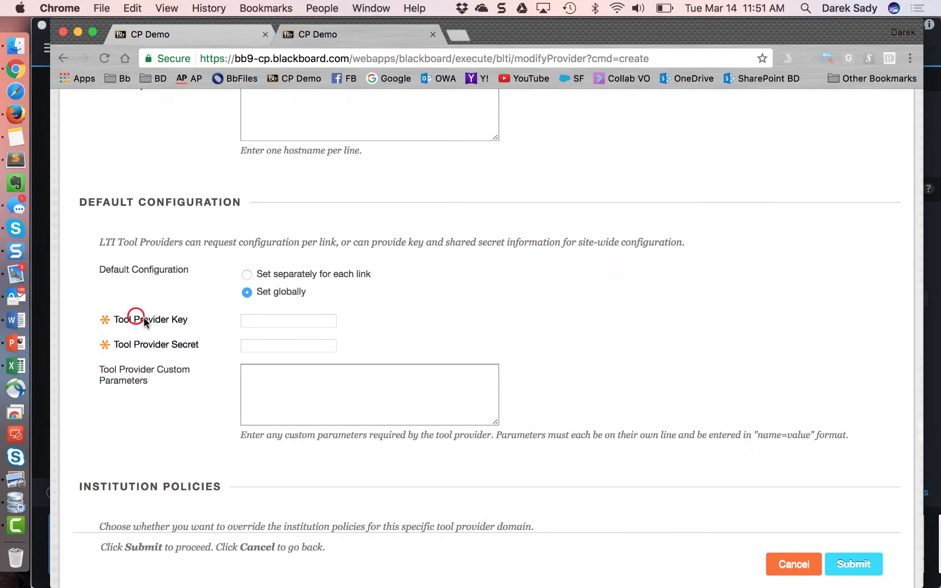
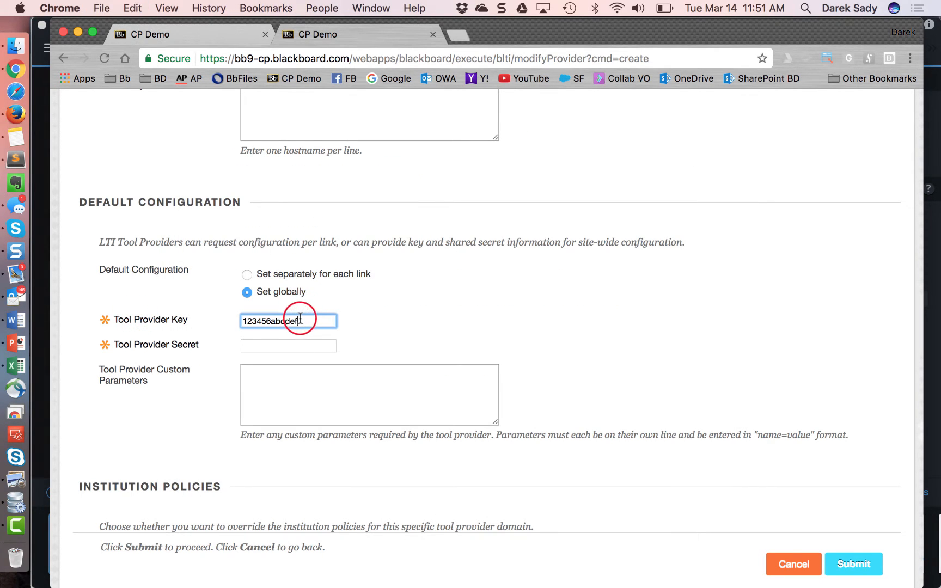
click(16, 159)
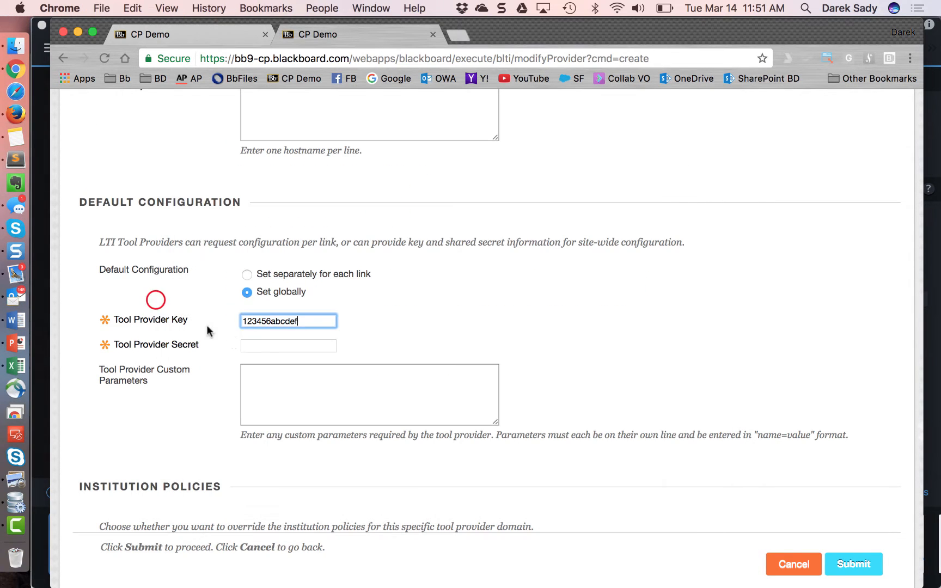
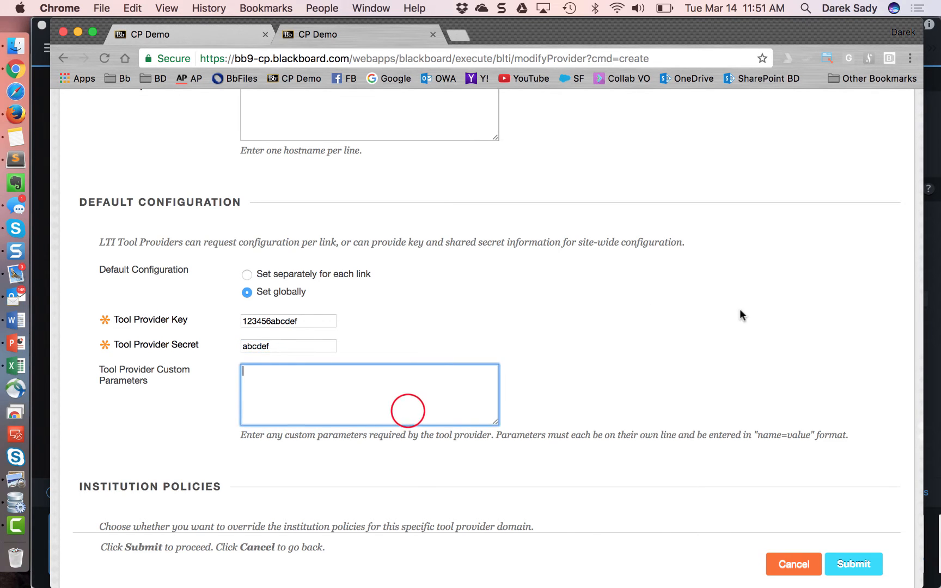
Step: Keep the default institution policies (role, name, email sent) and submit the registration
scroll(down, 3)
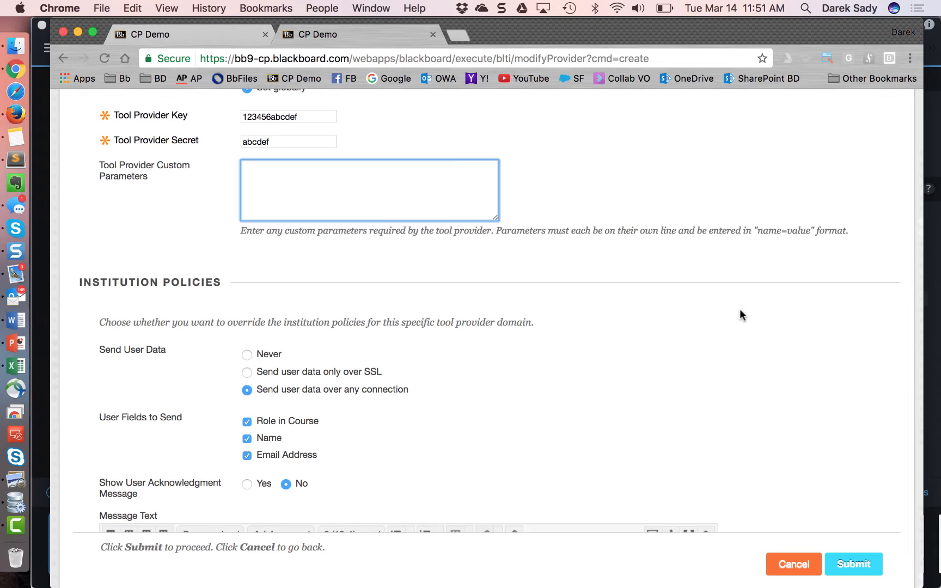
scroll(down, 3)
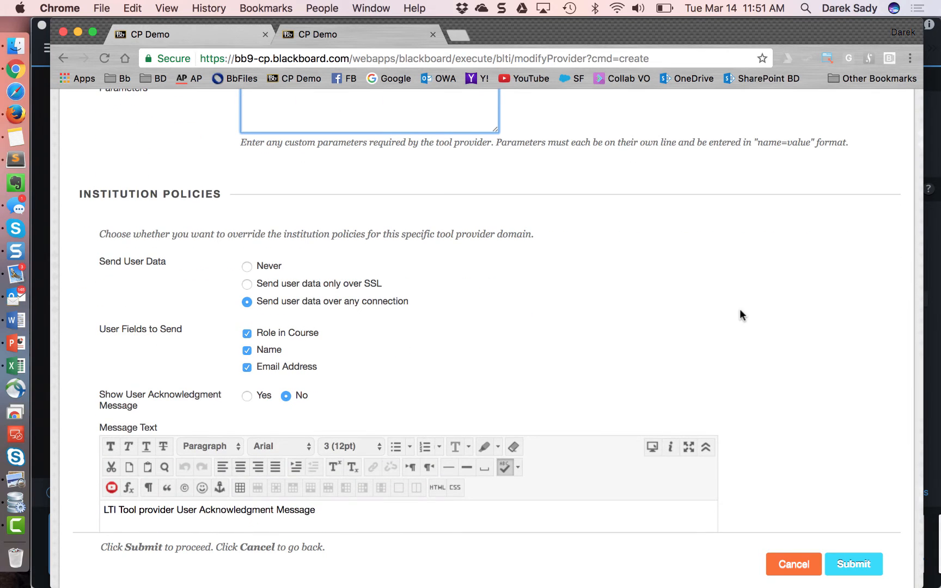
scroll(down, 3)
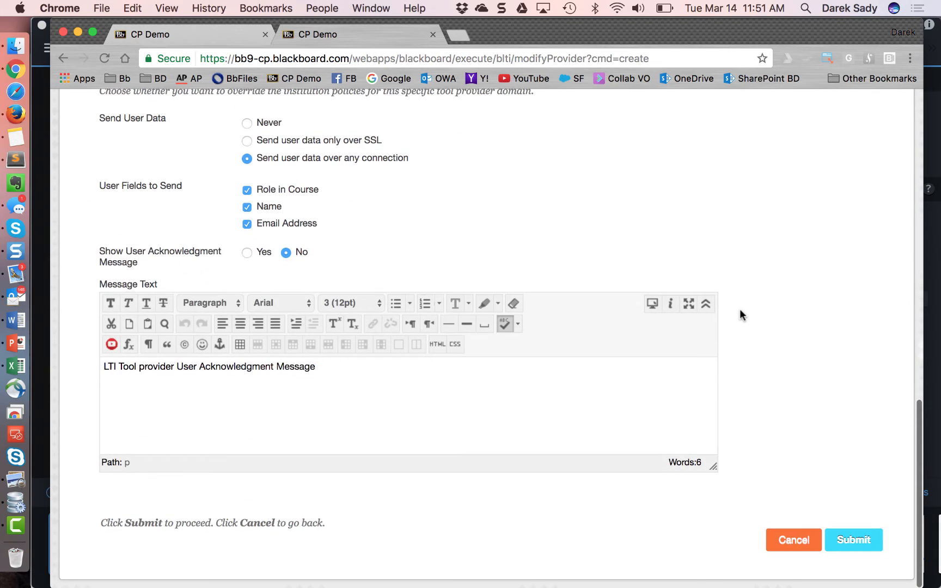
click(853, 540)
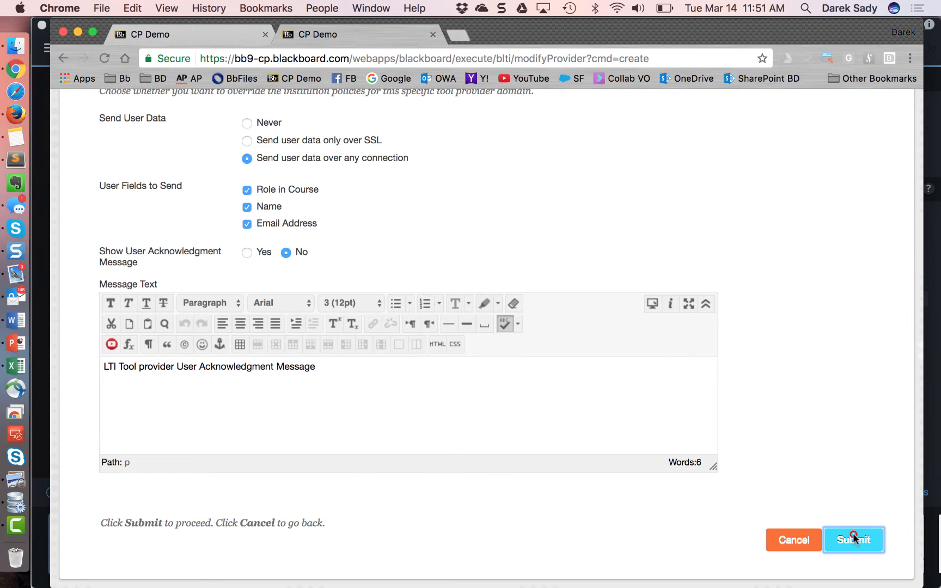
click(854, 540)
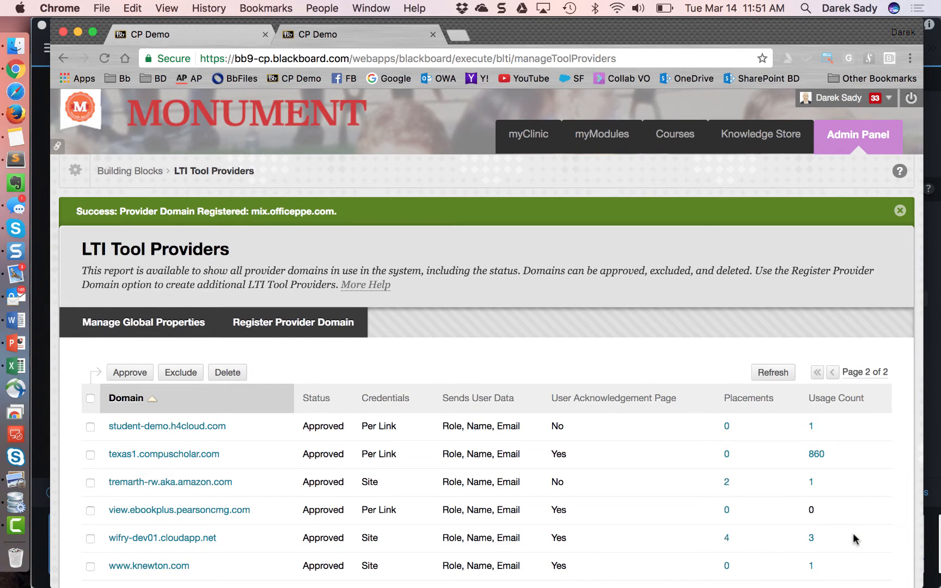
Step: Show all provider domains on a single alphabetical page
click(795, 555)
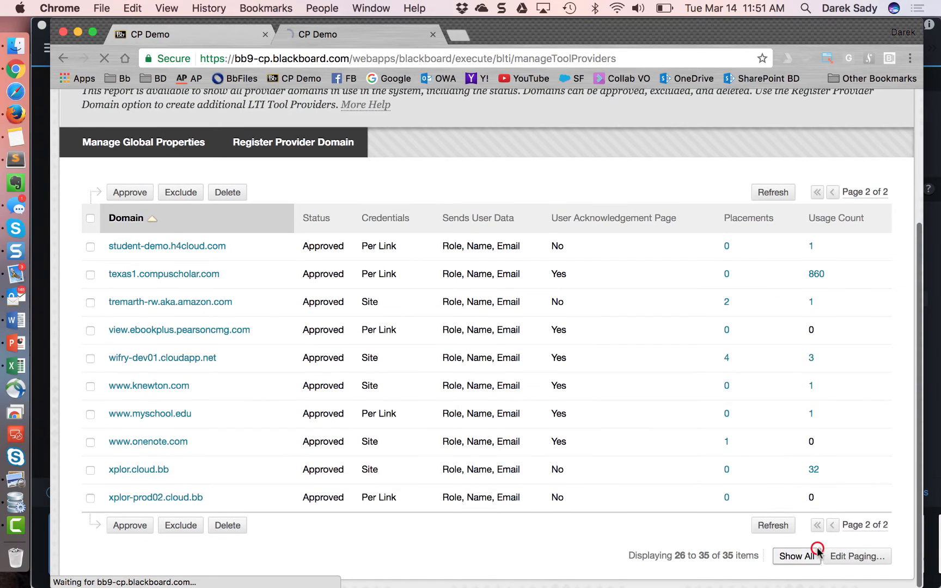
click(794, 556)
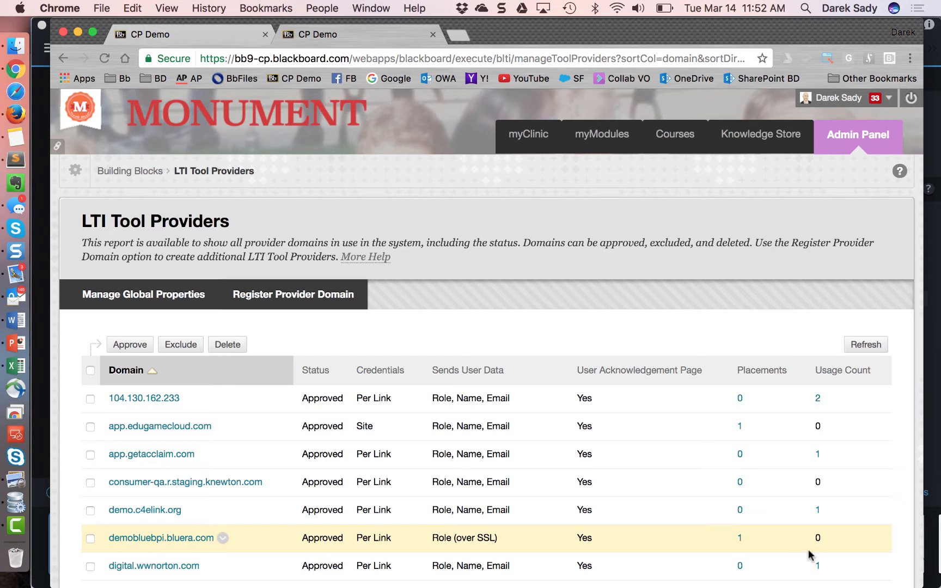
Step: Open Manage Placements for mix.officeppe.com and start a new placement
scroll(down, 3)
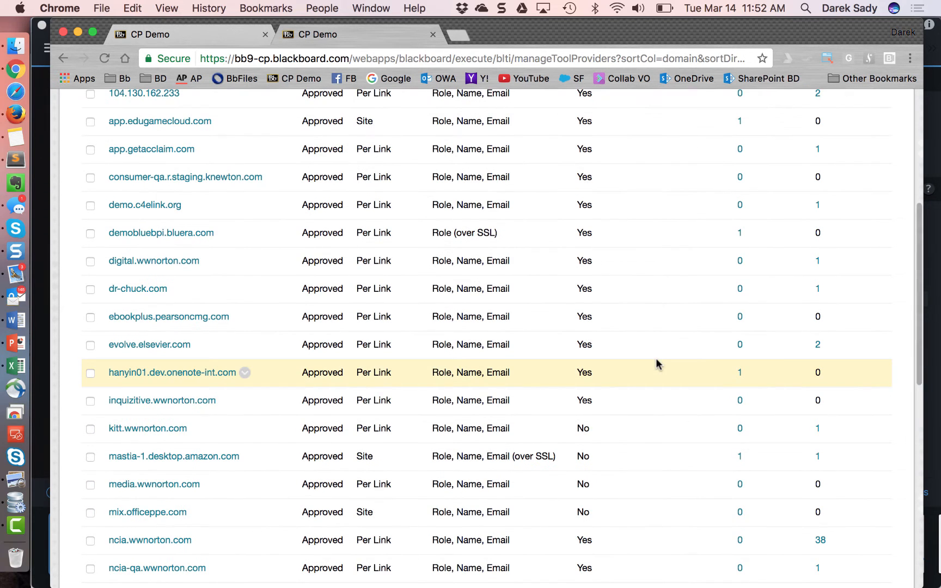
scroll(down, 3)
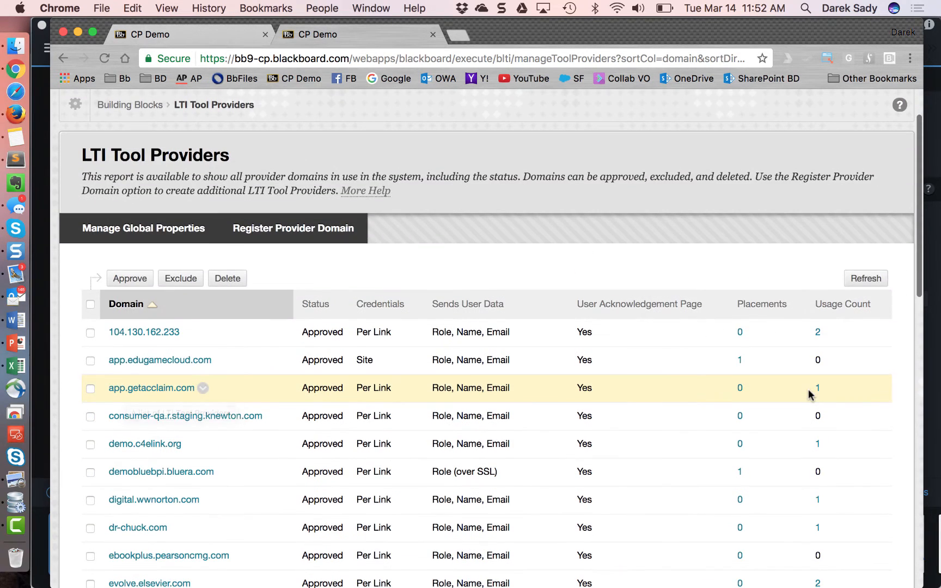
scroll(down, 3)
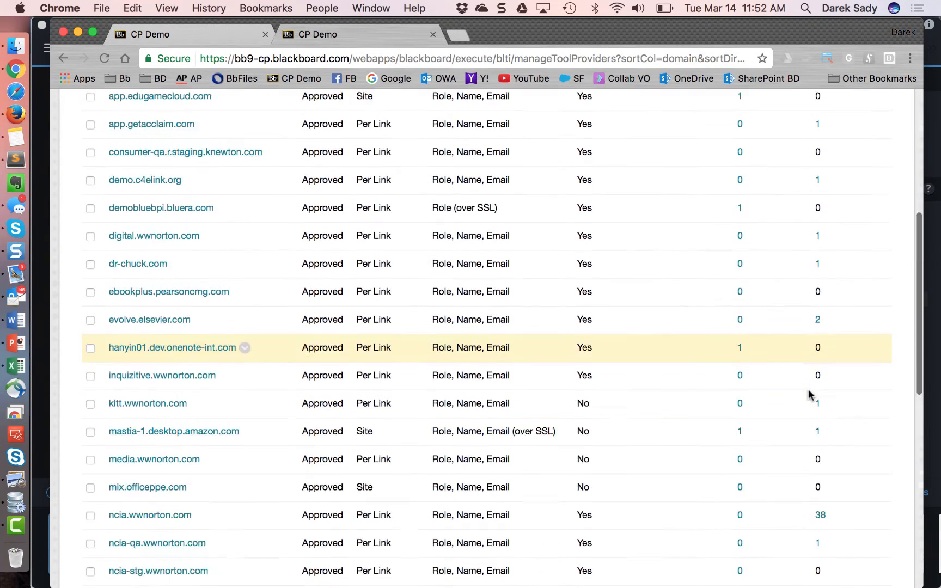
scroll(down, 3)
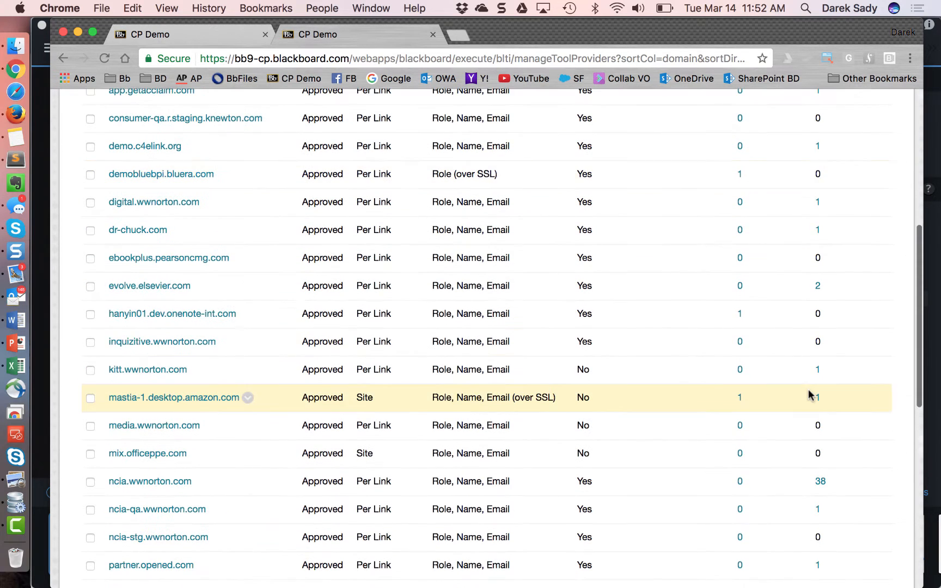
mouse_move(809, 395)
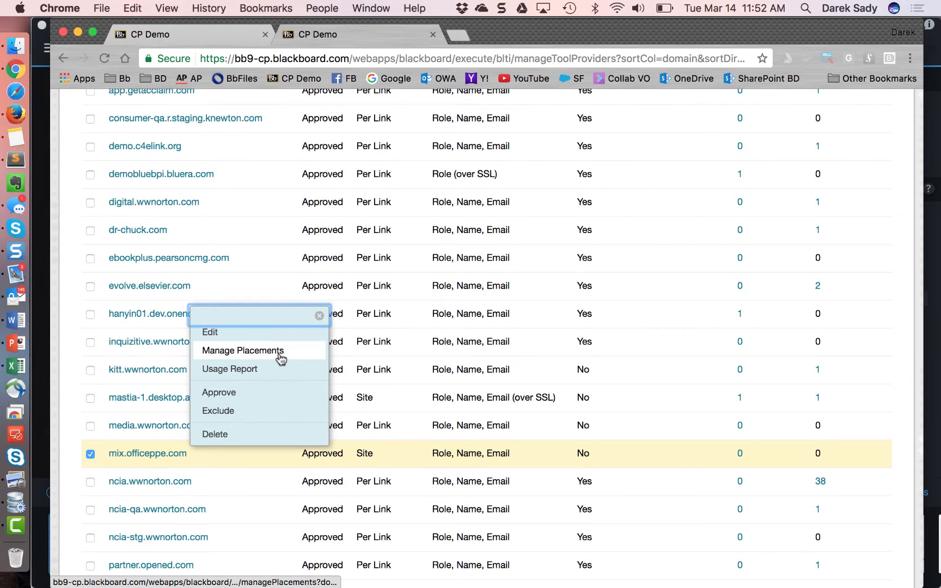
click(242, 349)
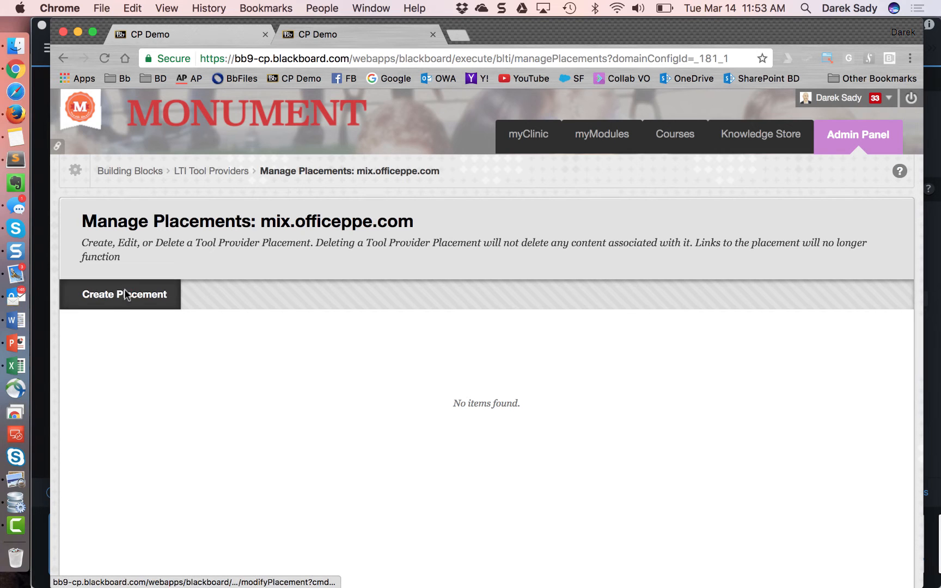
click(120, 294)
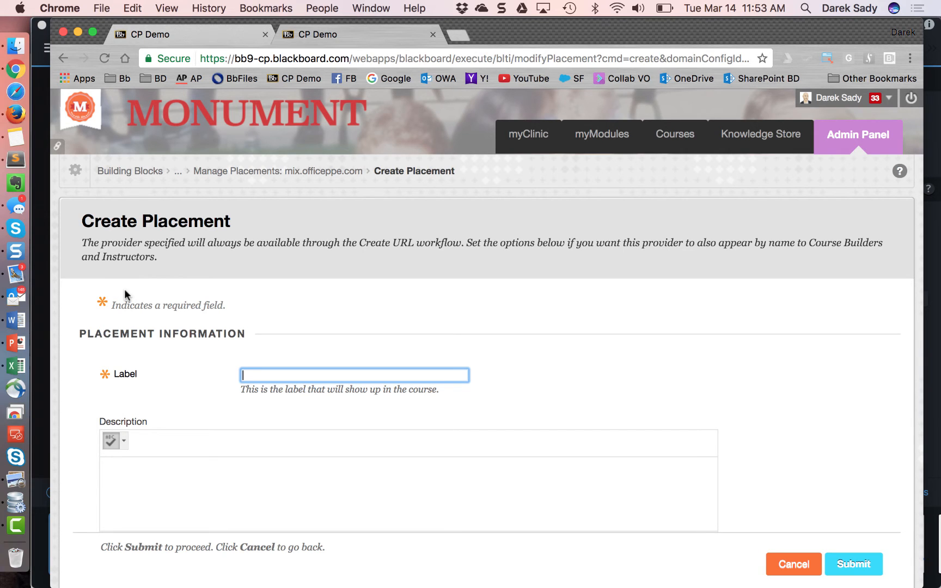
mouse_move(48, 90)
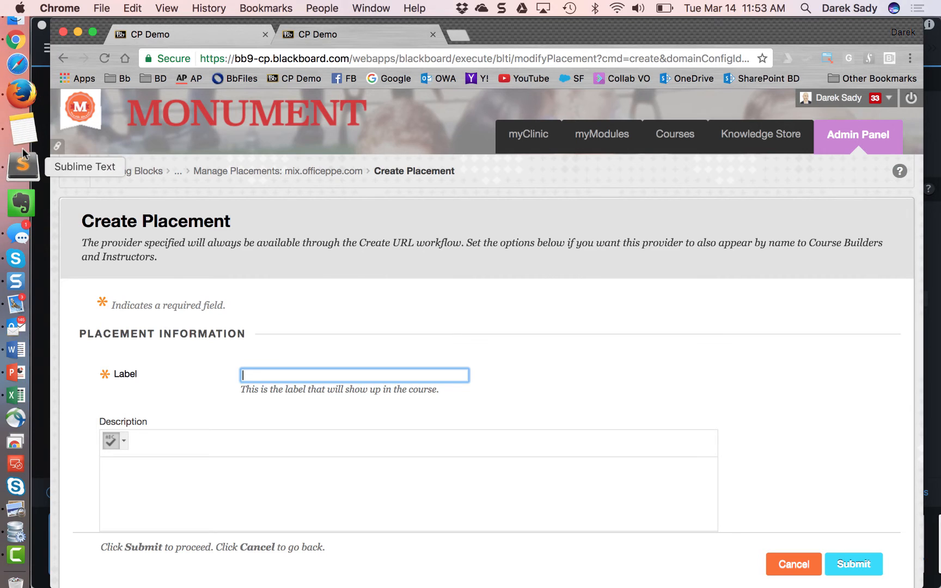
Step: Enter label 'Office Mix' and its PowerPoint-extension description from the notes
click(20, 158)
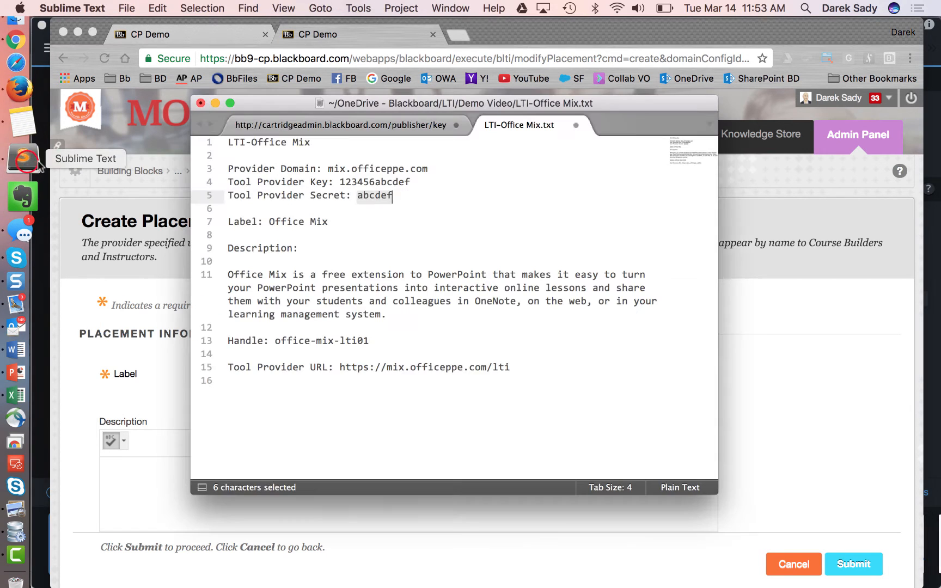
double_click(295, 221)
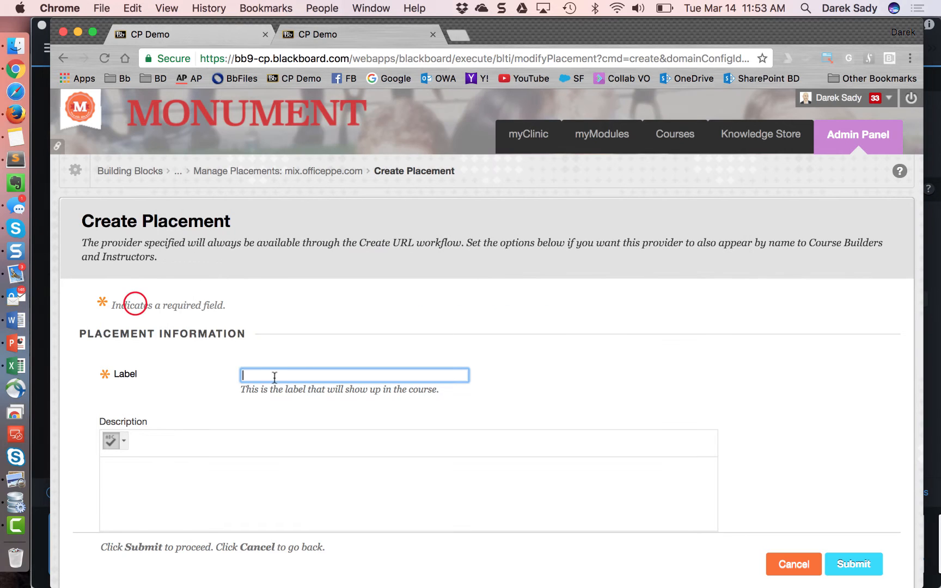
text(Office Mix)
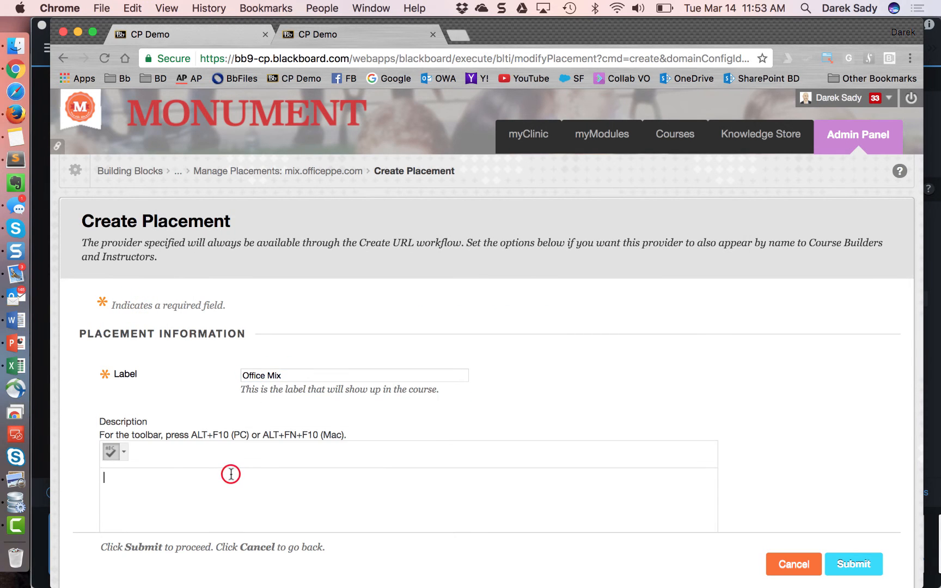
mouse_move(22, 70)
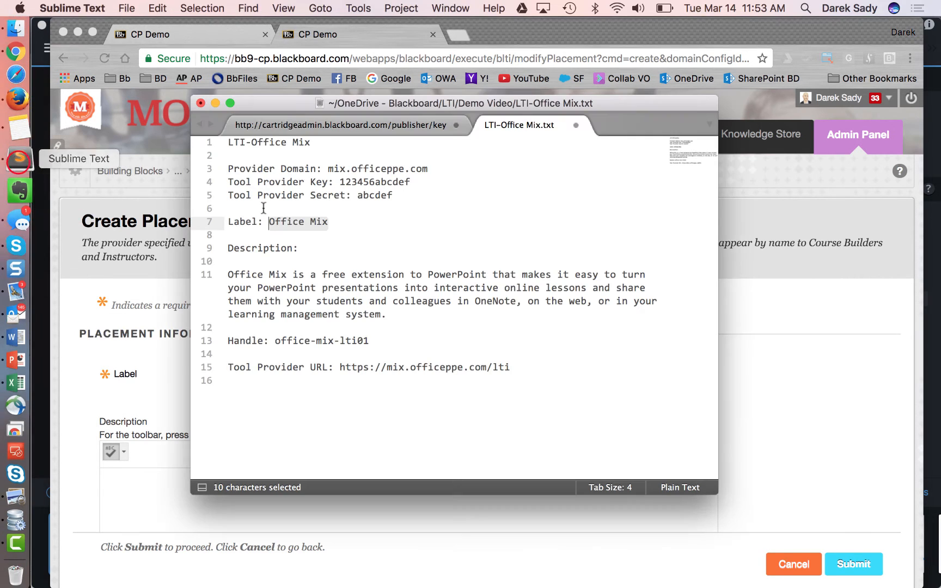
click(381, 314)
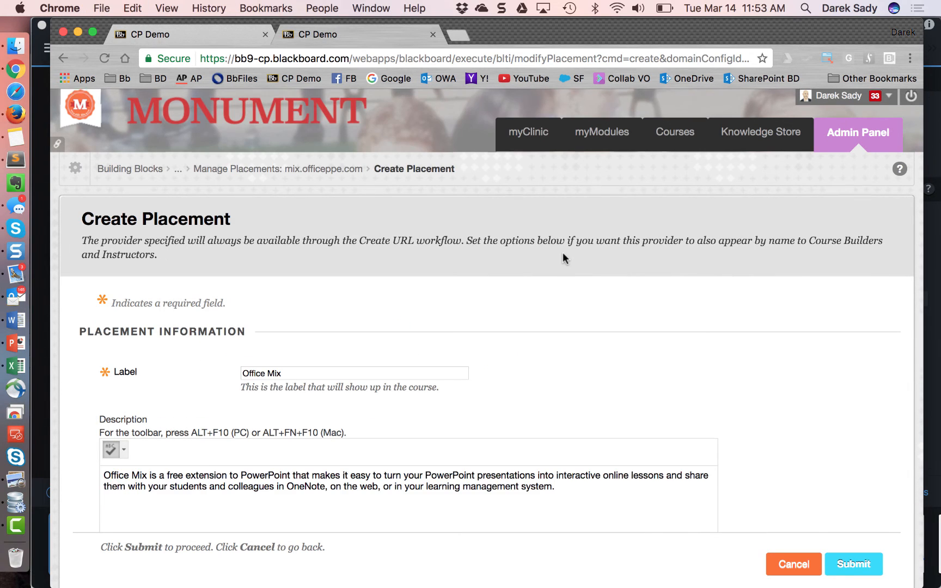
scroll(down, 3)
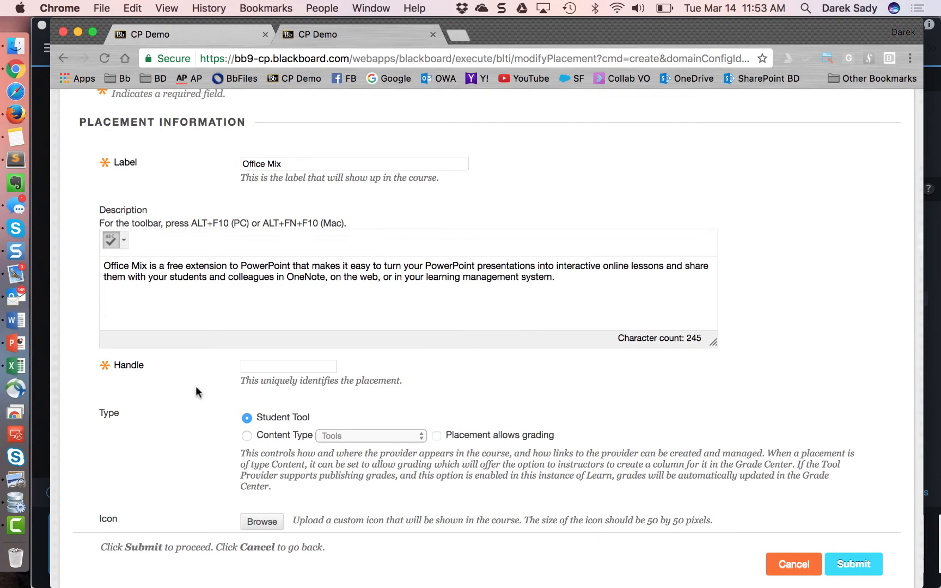
Step: Give the placement handle office-mix-lti01 and switch its type to Content Type
click(15, 160)
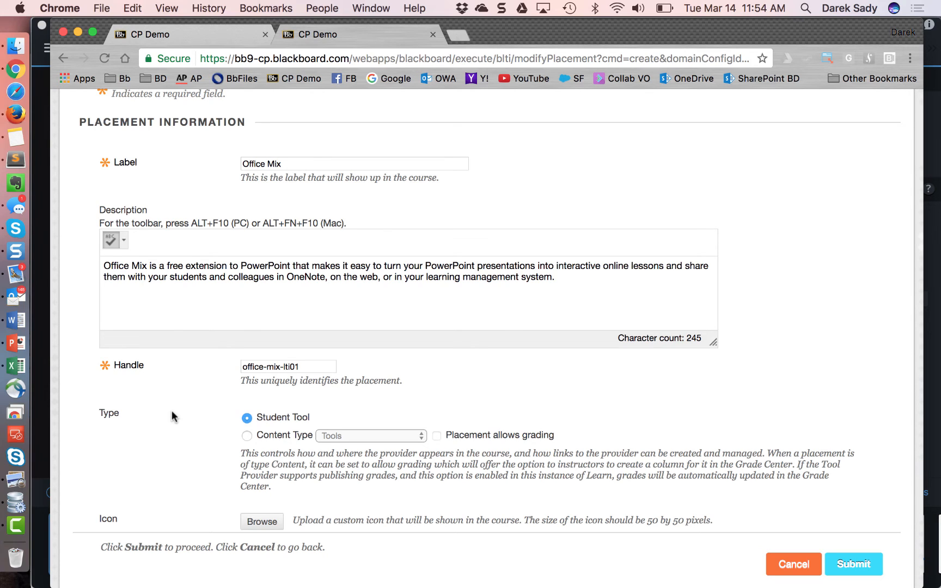
mouse_move(257, 490)
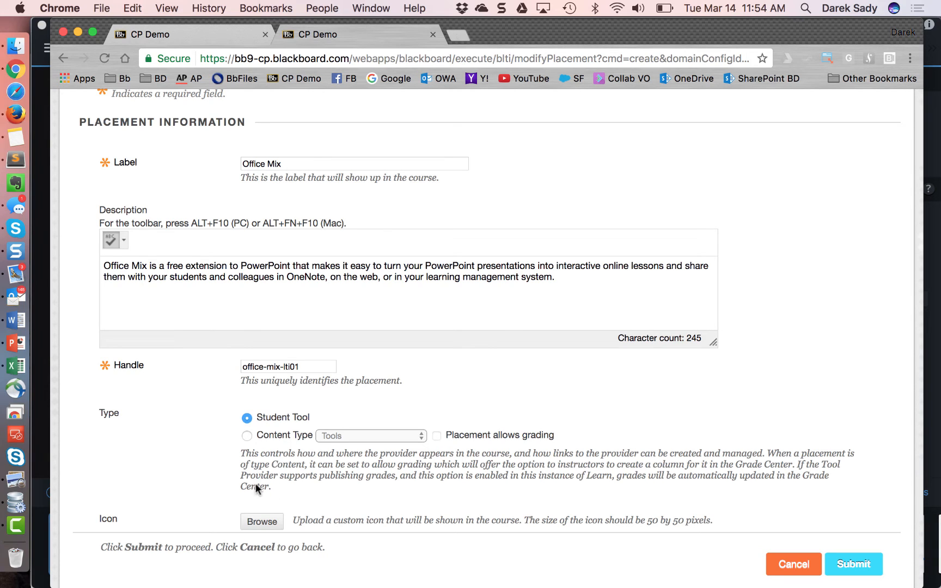
click(247, 435)
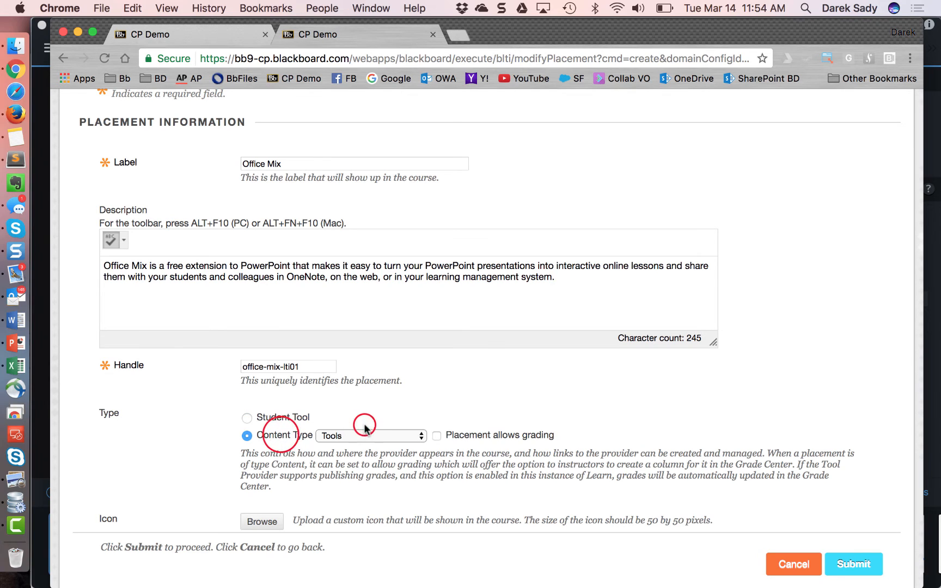
Step: Review the Content Type categories without changing them, then choose Student Tool as the type
click(370, 435)
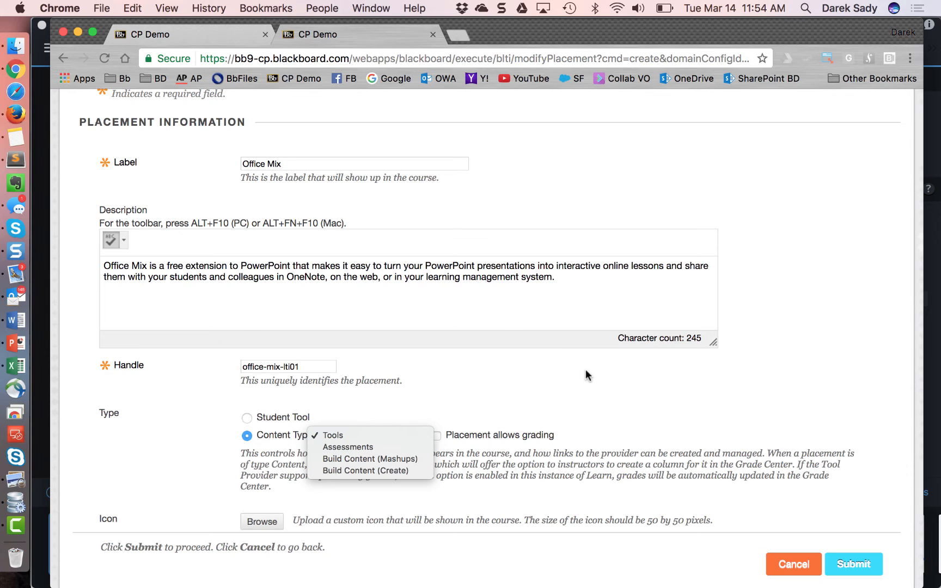
mouse_move(591, 375)
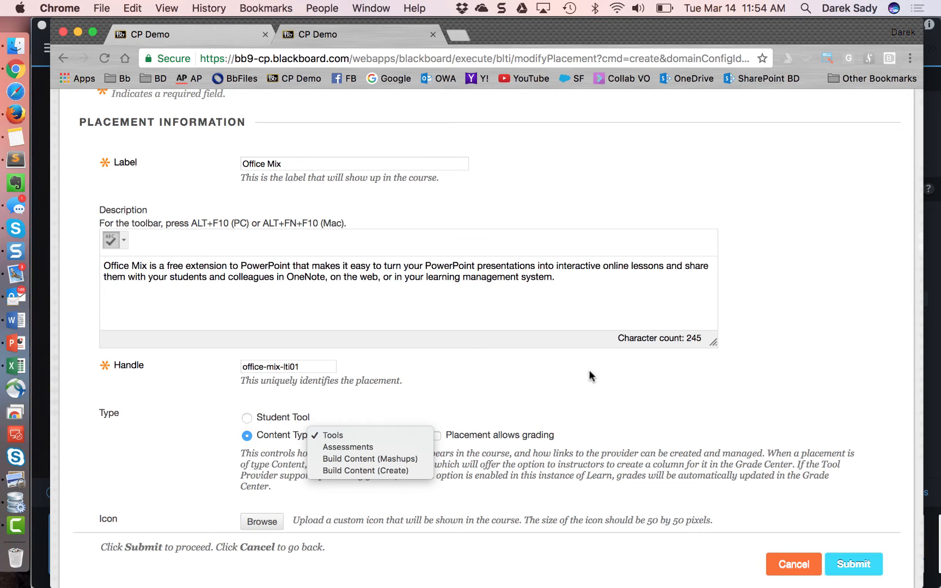
click(331, 435)
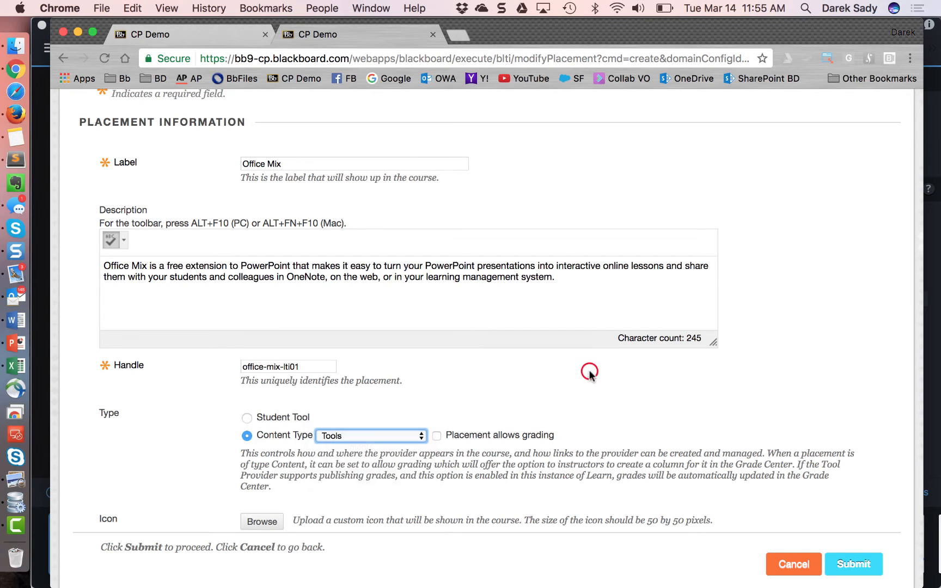
click(247, 417)
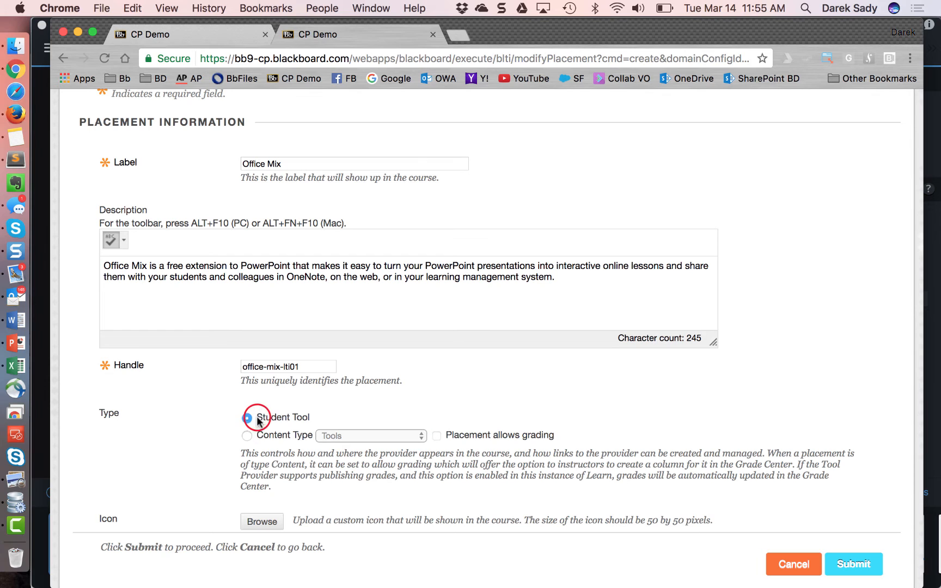
click(247, 417)
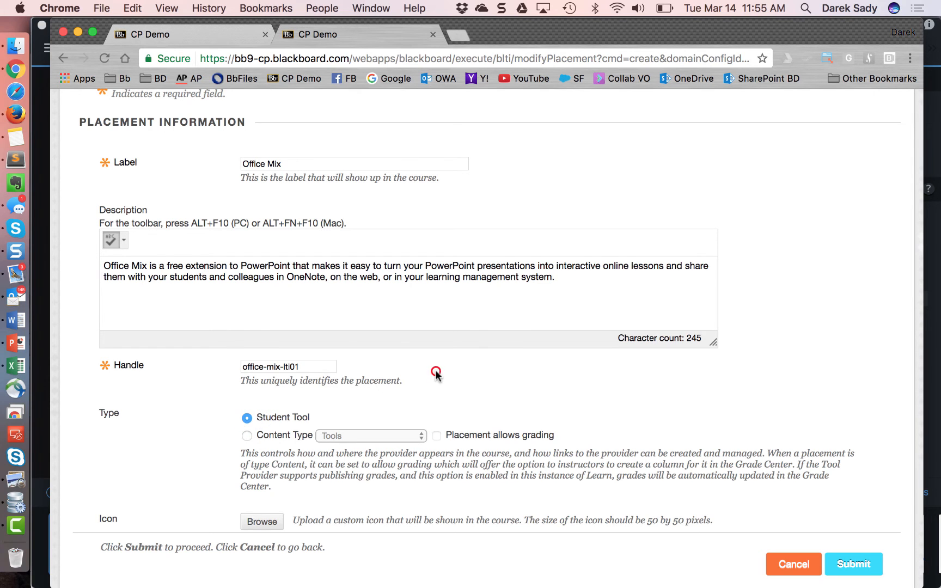
Step: Upload OfficeMixPlcLogo.png as the Office Mix placement icon
scroll(down, 3)
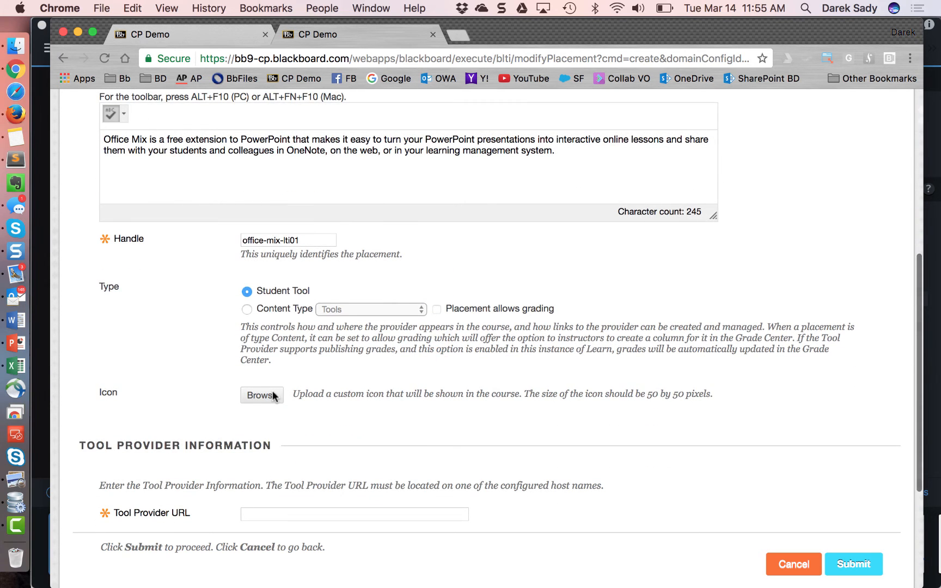
mouse_move(261, 394)
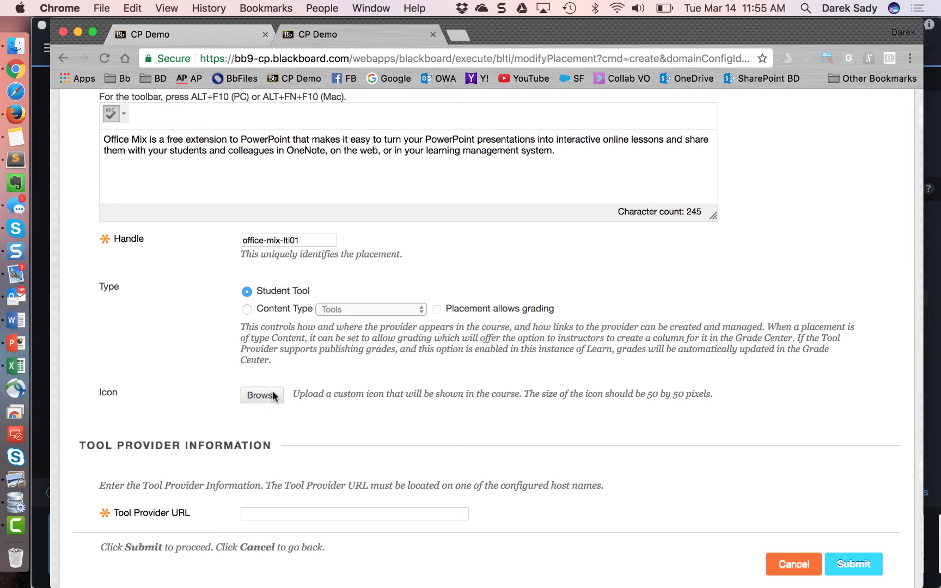
click(261, 395)
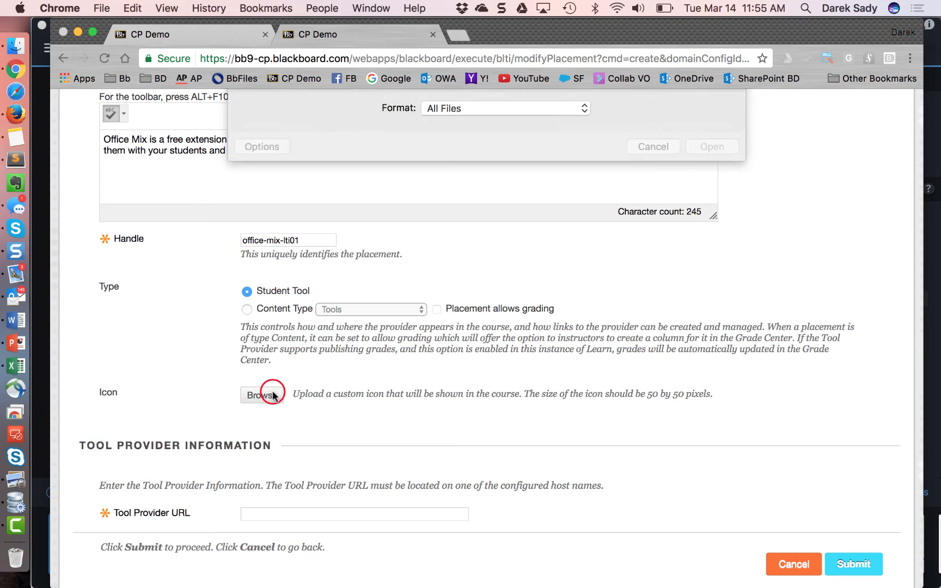
click(261, 395)
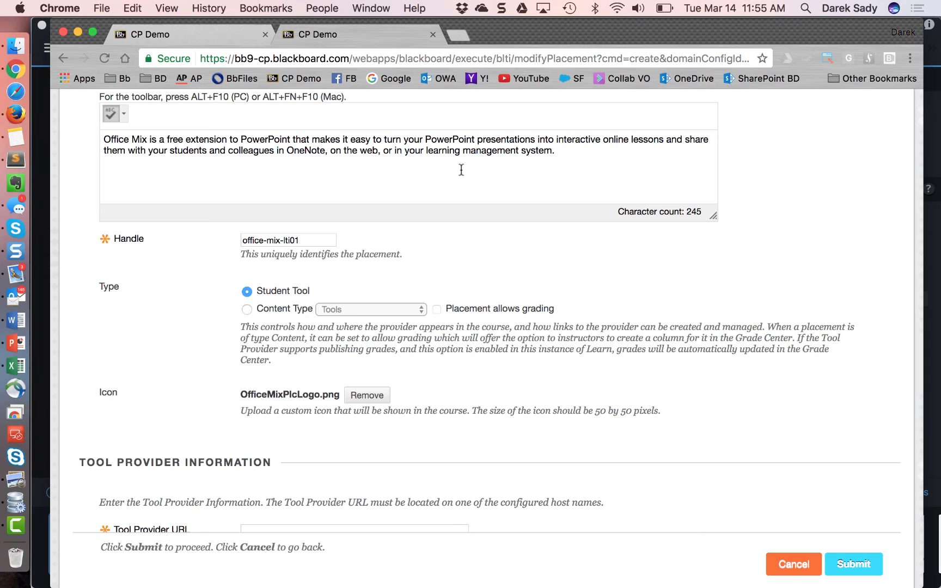
scroll(down, 3)
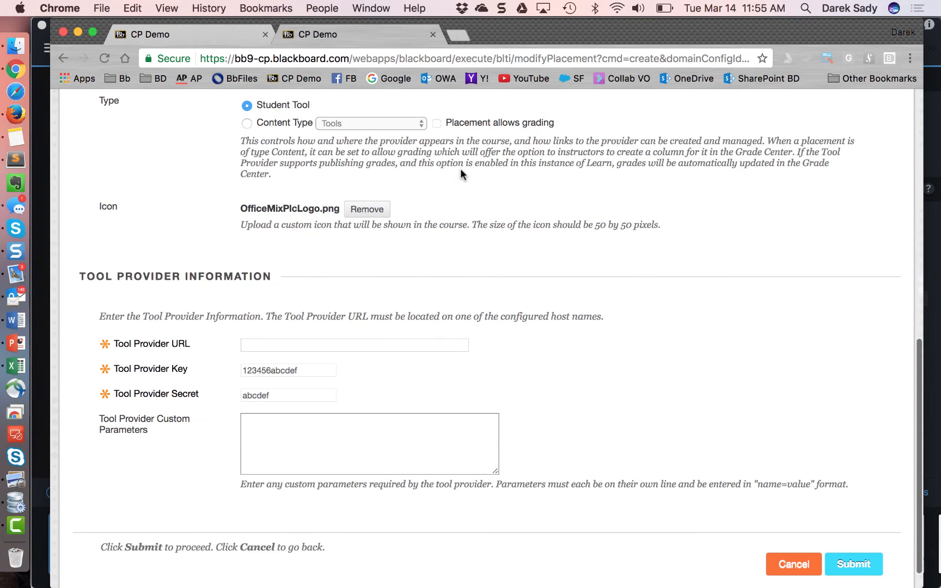
mouse_move(399, 308)
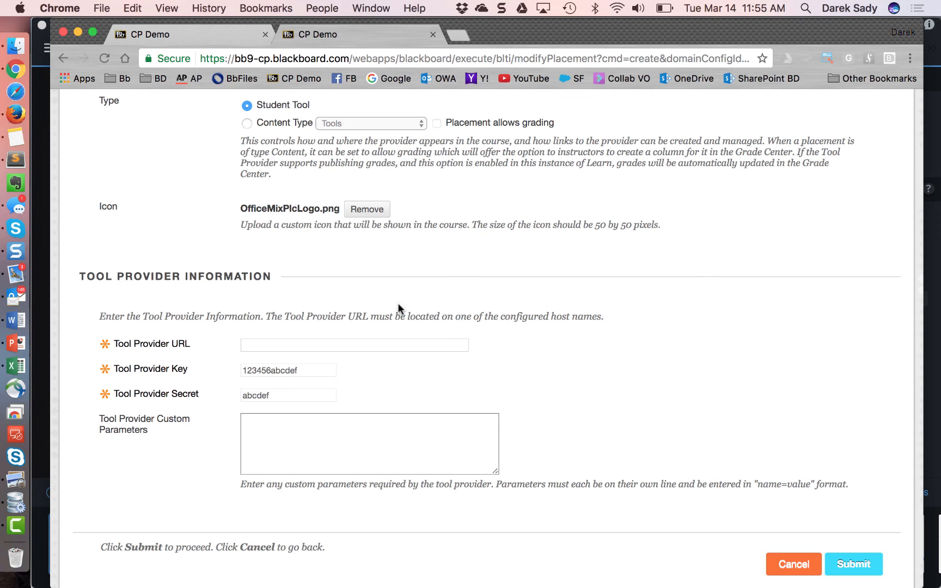
mouse_move(55, 134)
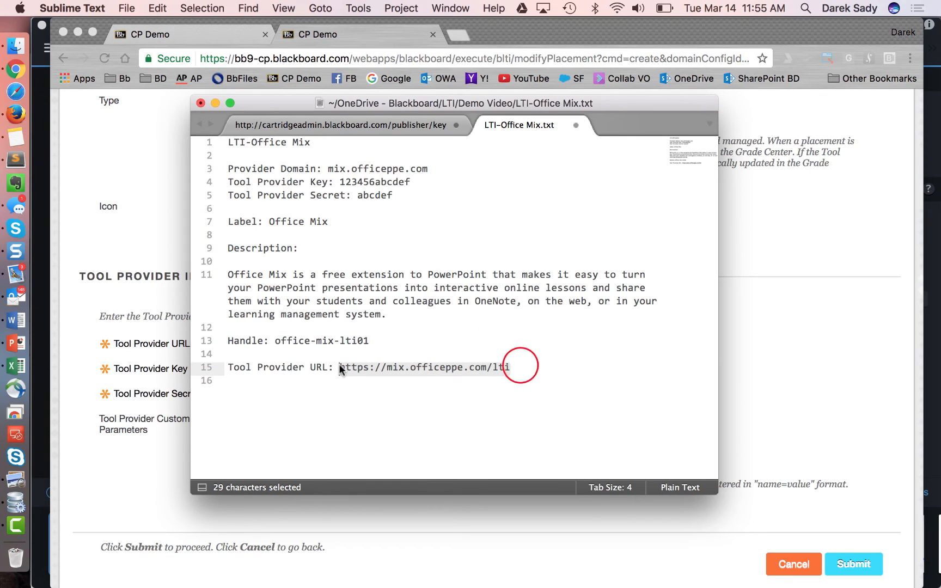
key(cmd+c)
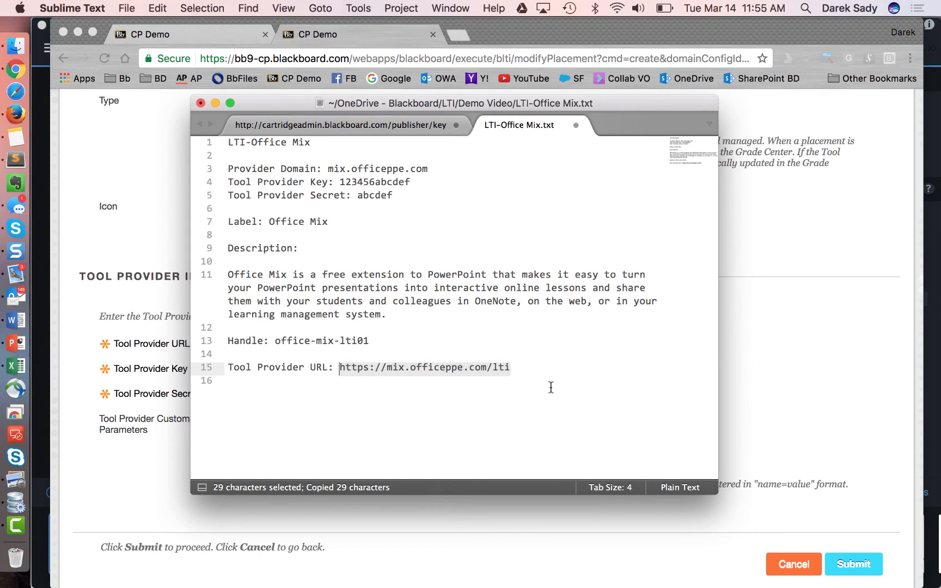
mouse_move(459, 451)
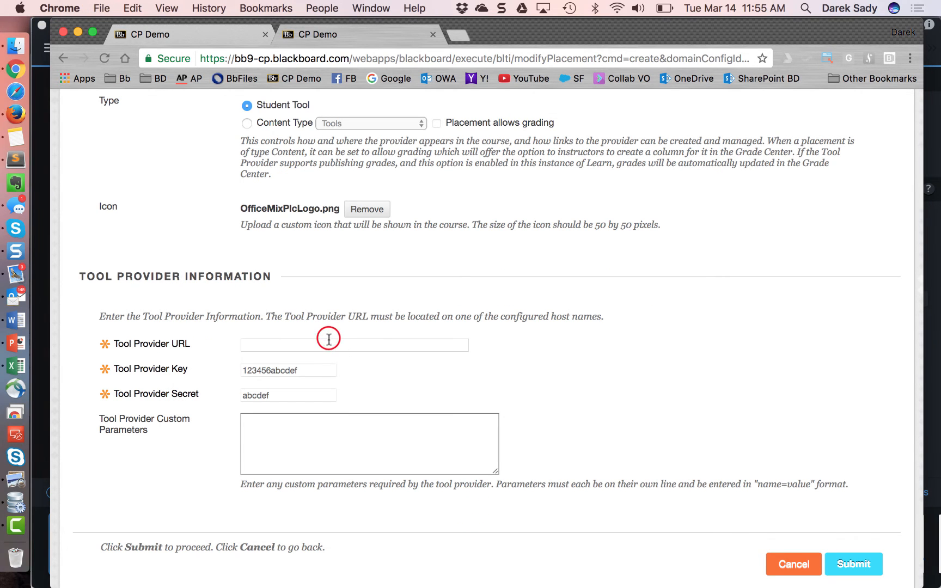
text(https://mix.officeppe.com/lti)
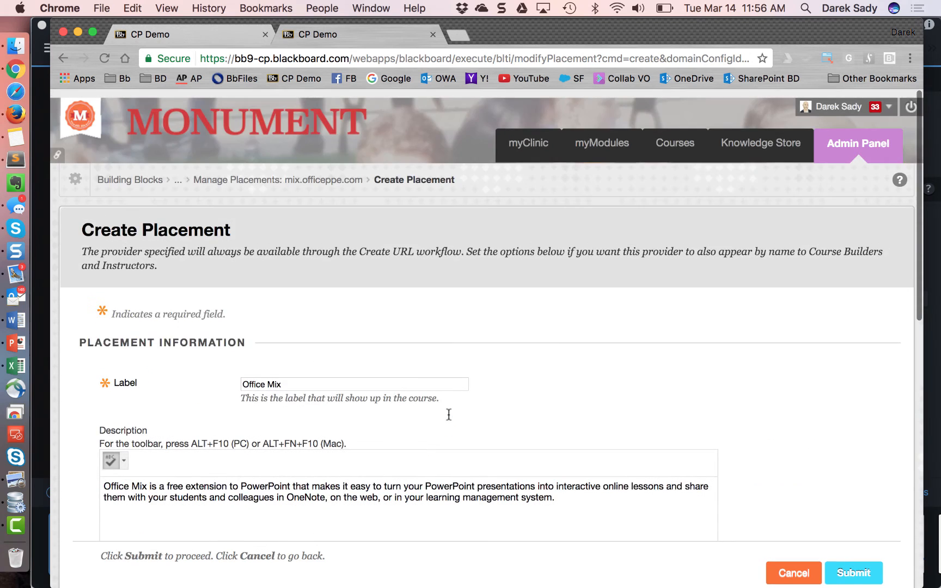
click(853, 564)
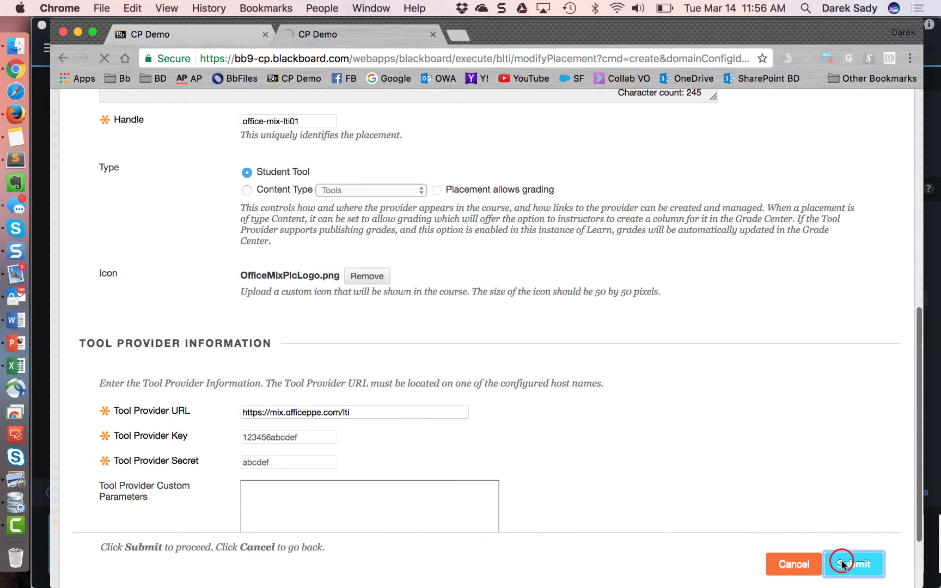
Step: Return to LTI Tool Providers and locate mix.officeppe.com with one placement
click(854, 564)
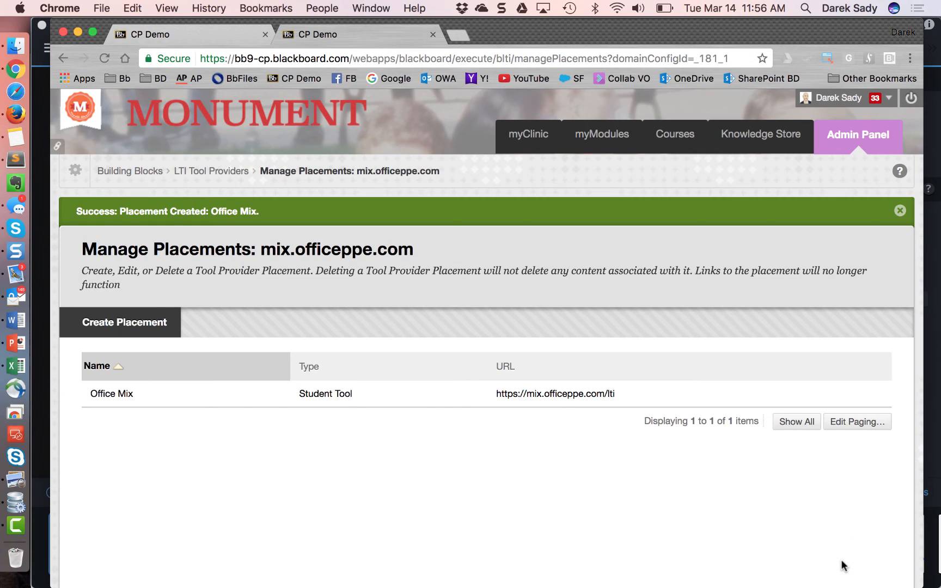
mouse_move(211, 171)
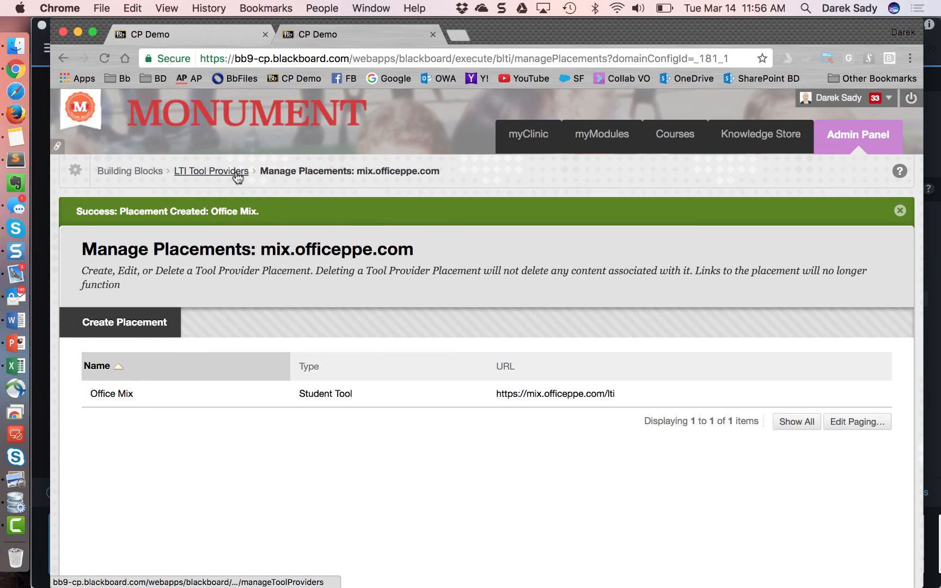
click(211, 171)
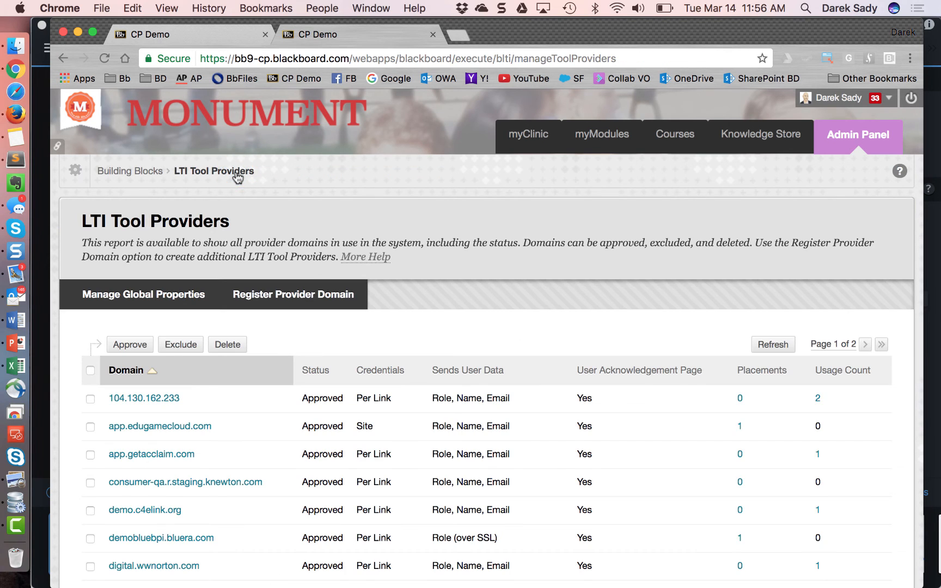
scroll(down, 3)
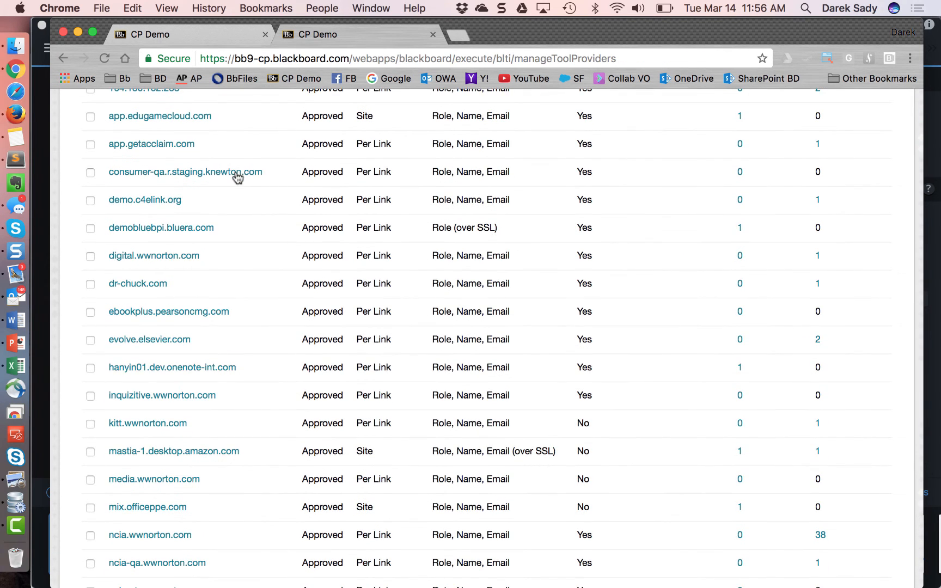
scroll(down, 3)
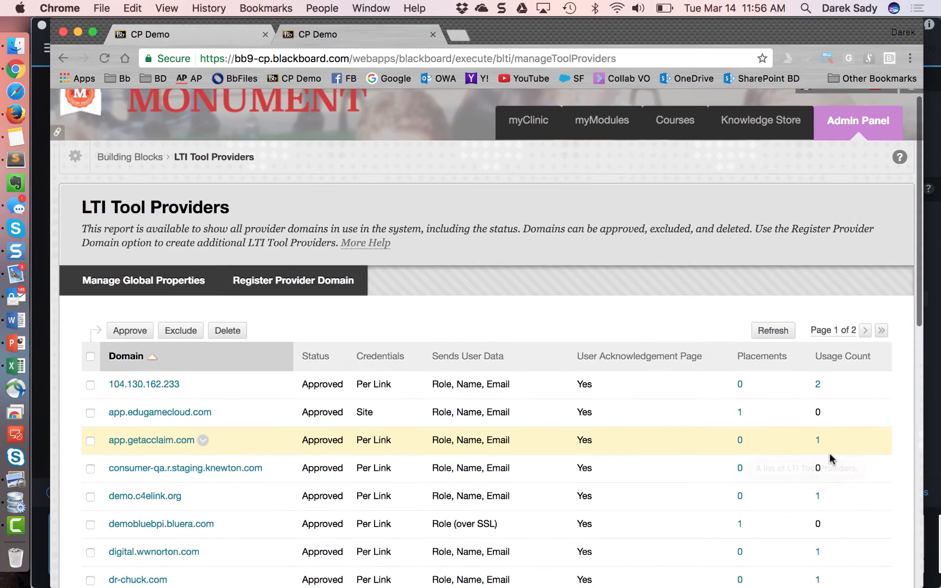
scroll(down, 3)
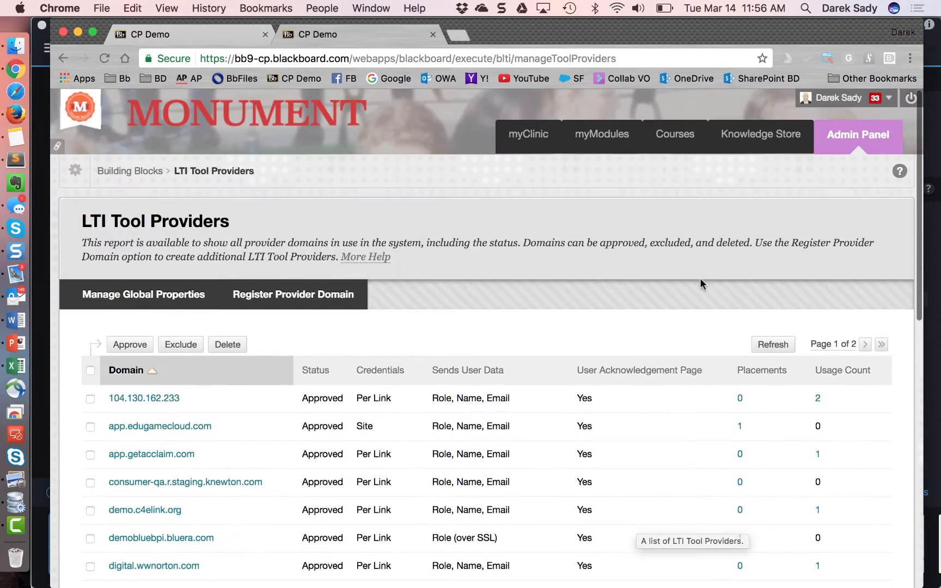
scroll(down, 3)
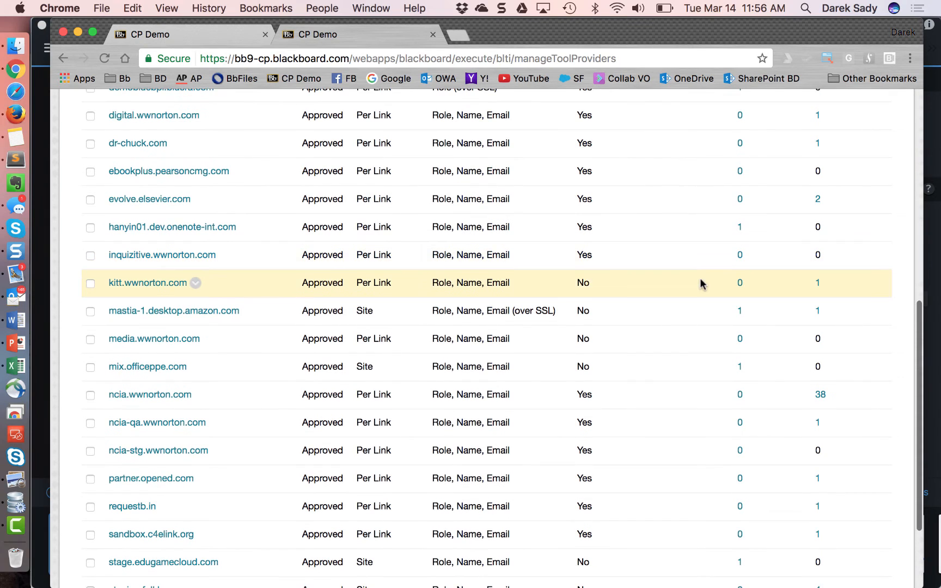
mouse_move(306, 379)
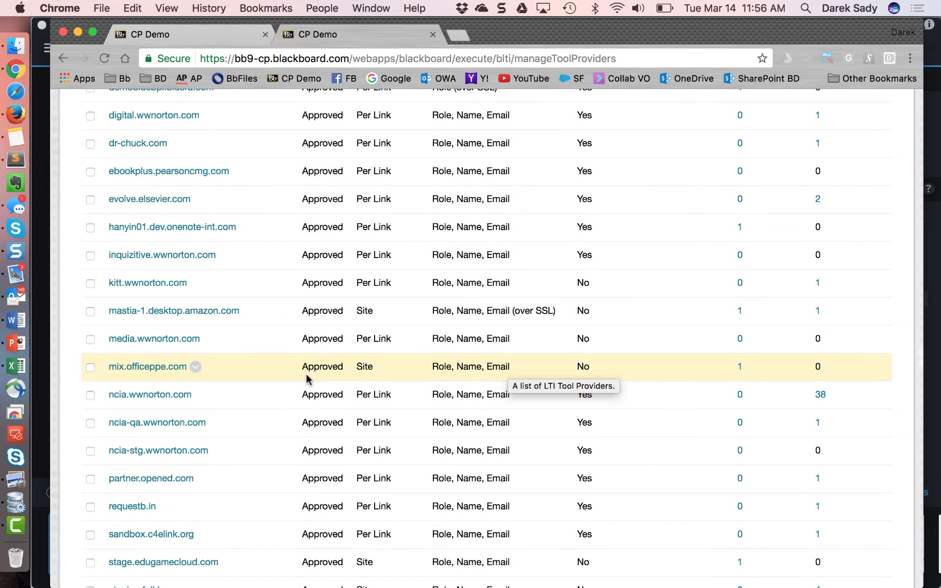
mouse_move(324, 364)
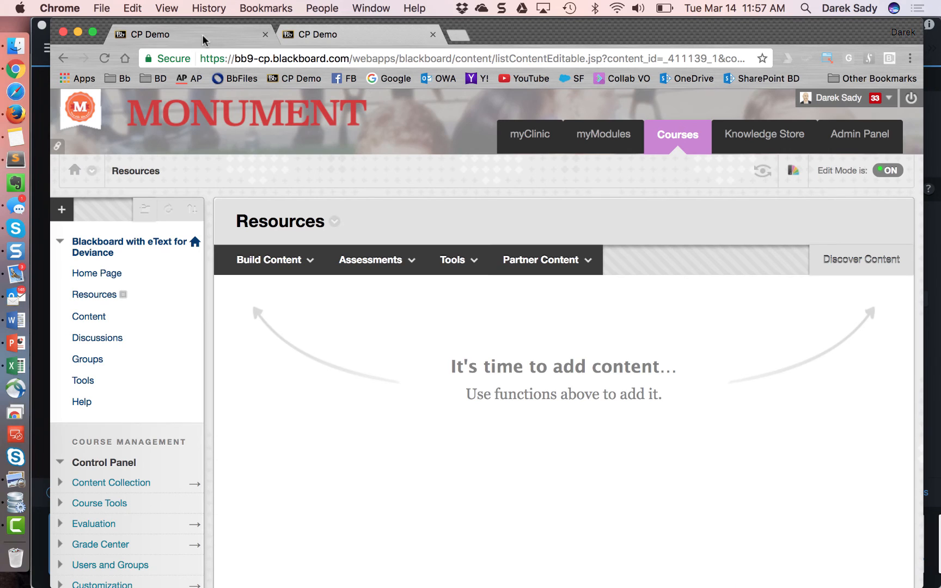
click(169, 208)
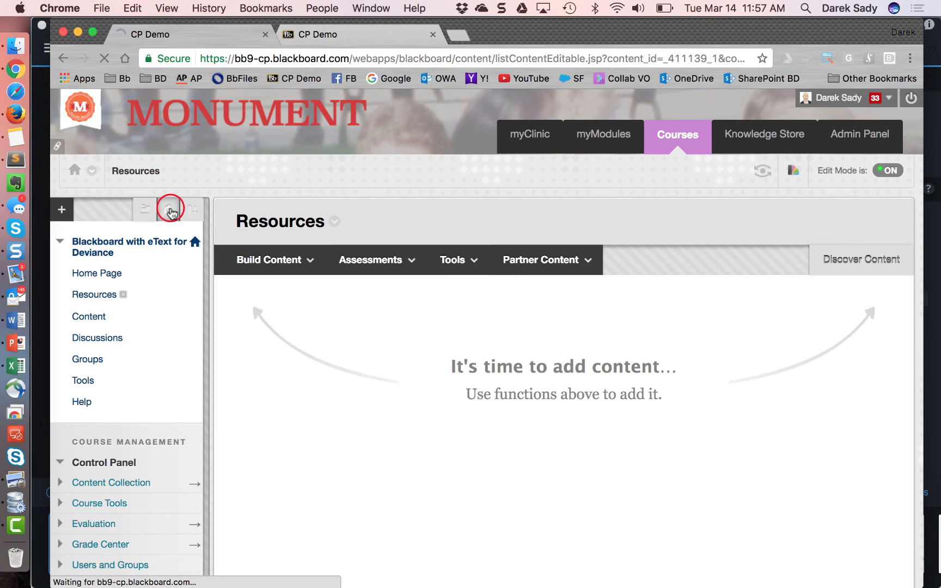
click(172, 210)
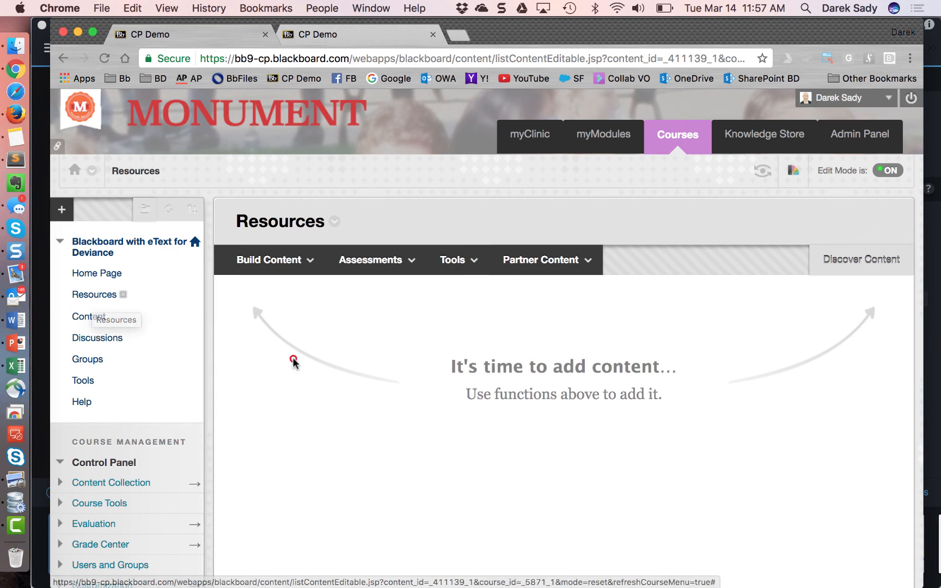
mouse_move(294, 364)
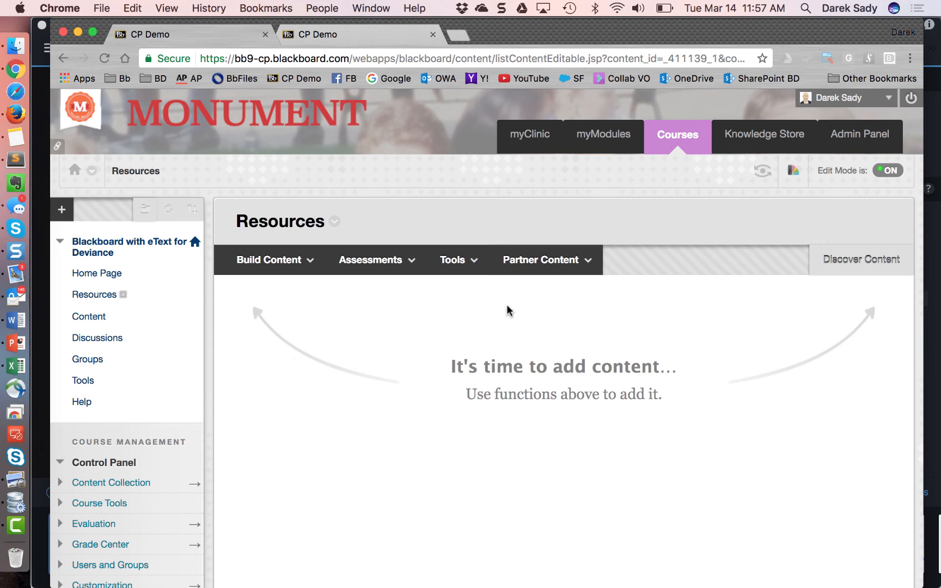
Step: Start creating an Office Mix link from Tools > More Tools
click(456, 259)
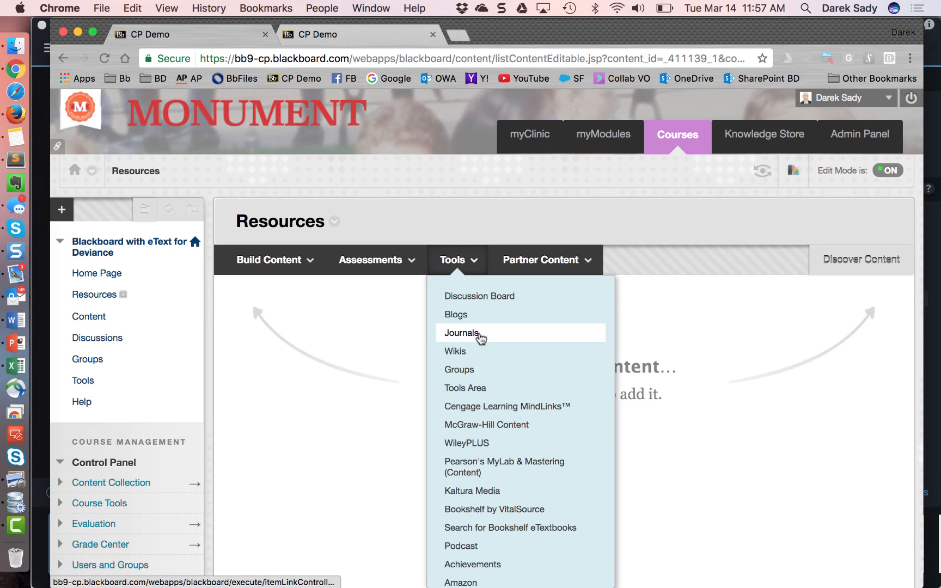
scroll(down, 3)
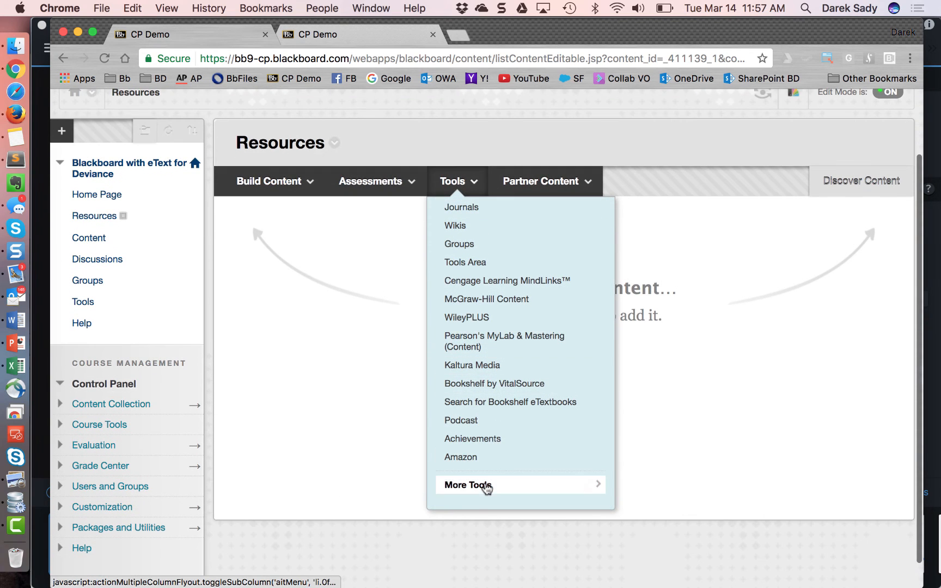
click(467, 485)
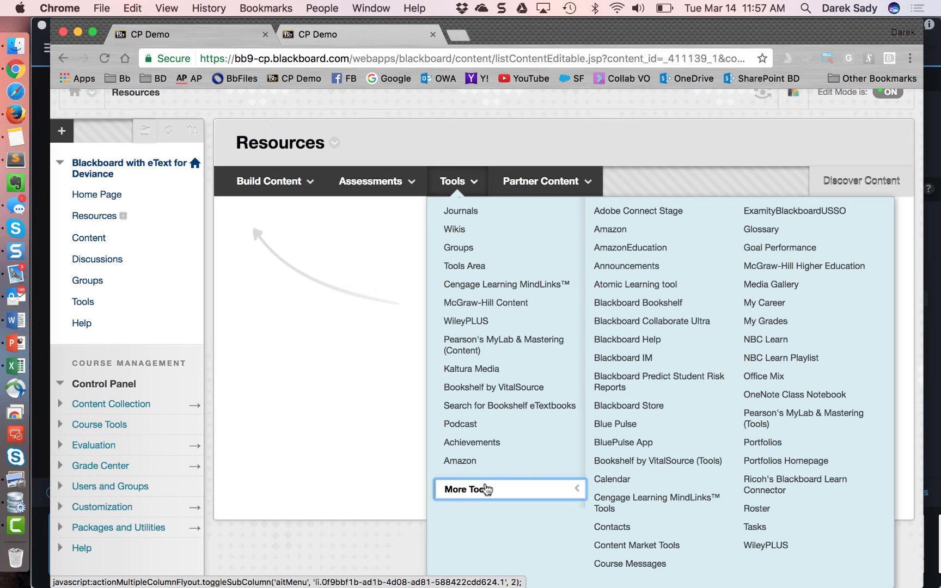
mouse_move(815, 376)
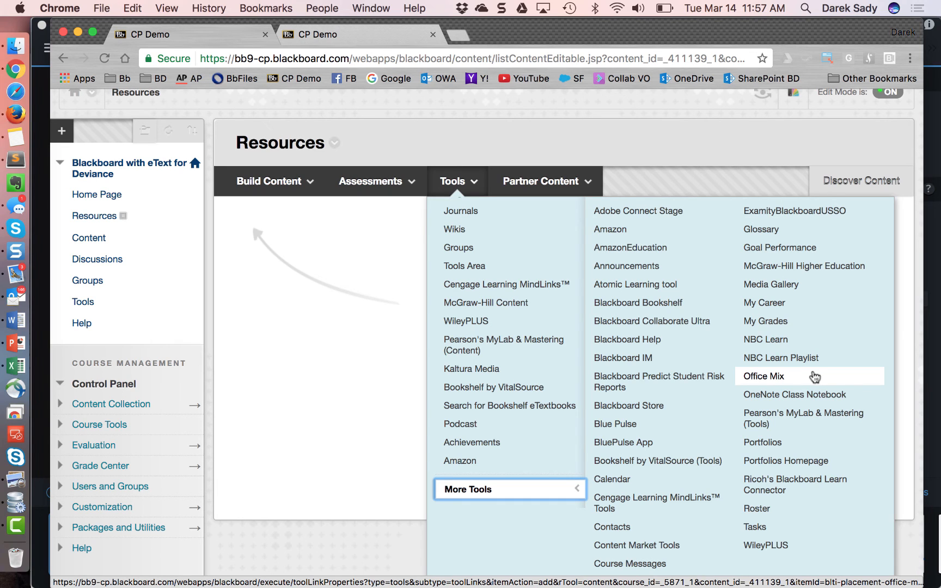
click(763, 376)
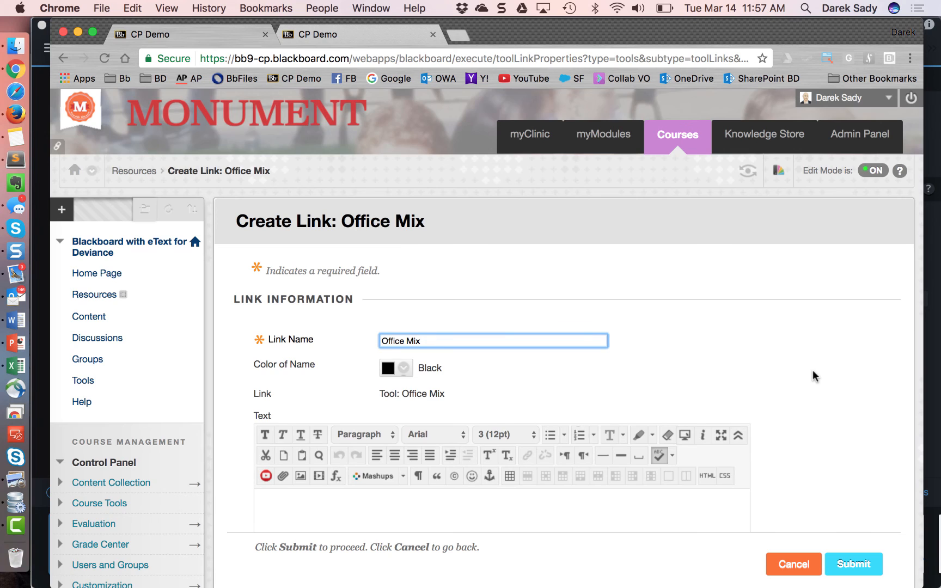
Step: Copy the Office Mix description paragraph from the notes into the link text
scroll(down, 3)
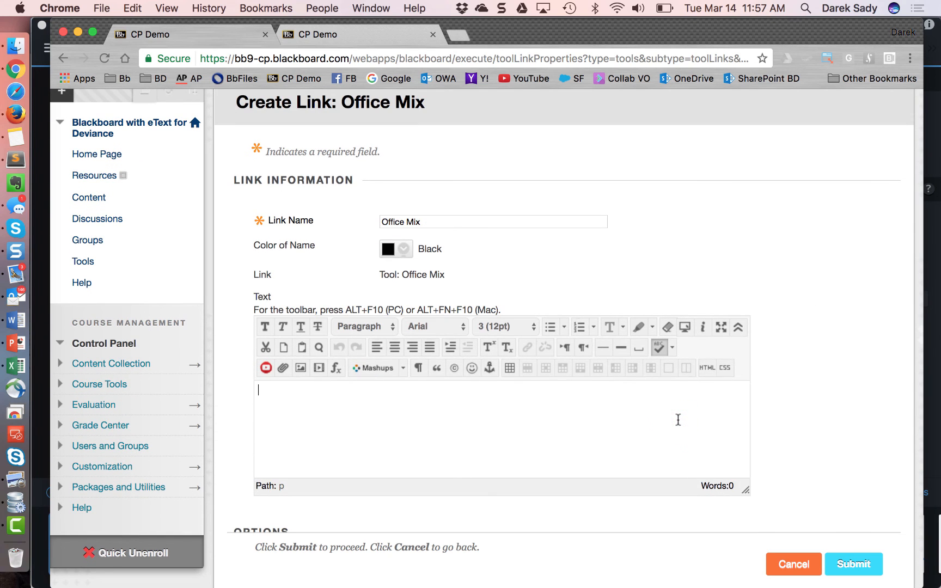
click(16, 155)
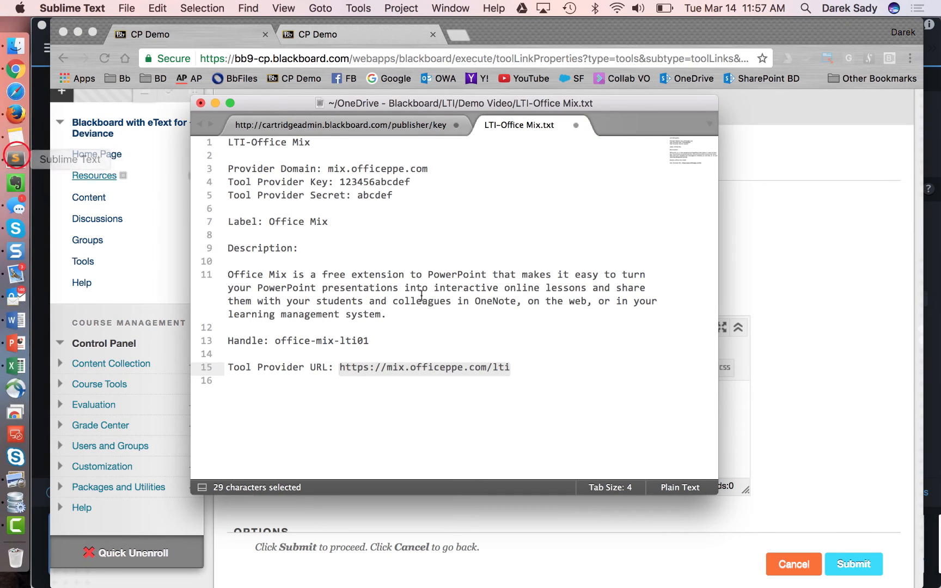
drag(229, 275, 387, 314)
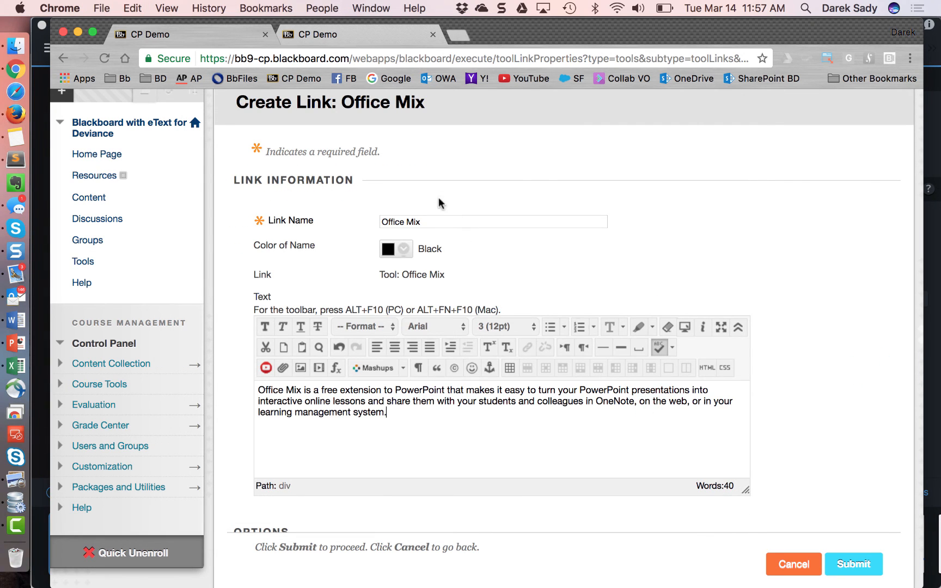
mouse_move(536, 259)
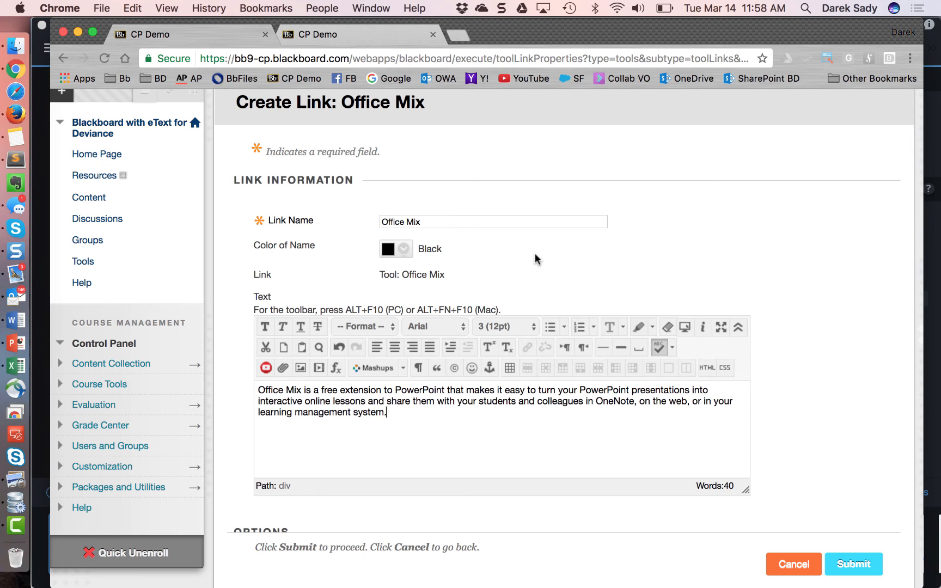
Step: Submit the Create Link: Office Mix form
click(853, 564)
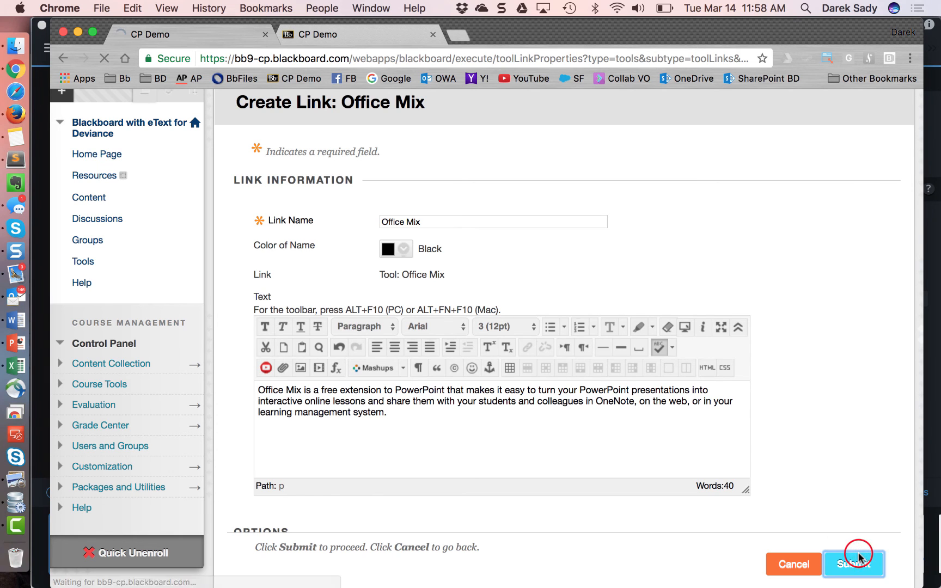
click(853, 565)
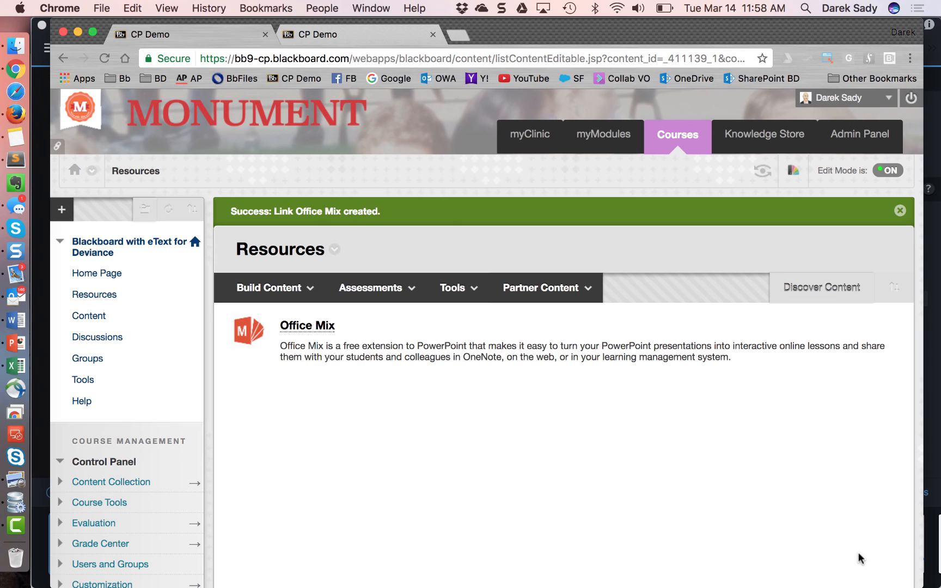
mouse_move(486, 508)
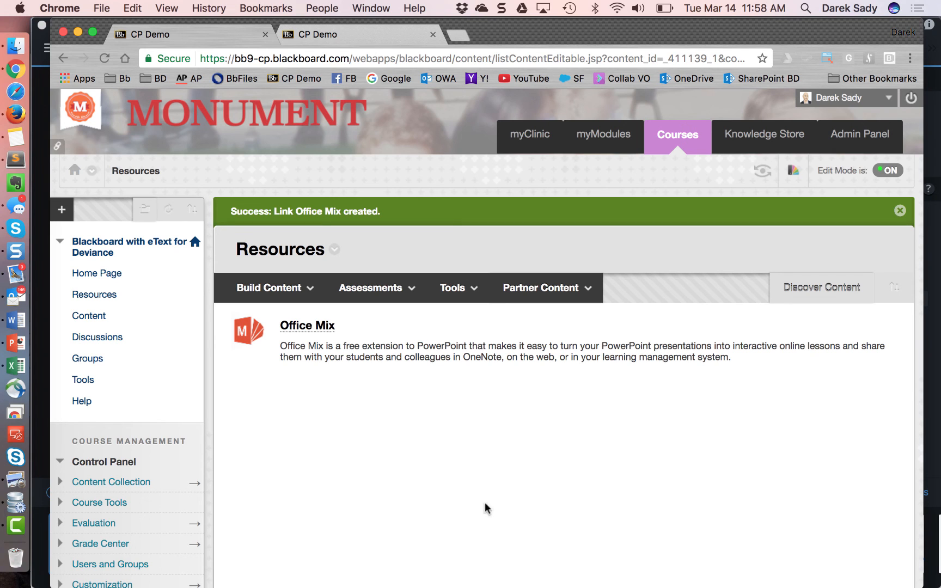
Step: Test the Office Mix link's Select a mix page, then return to the course Home Page
click(306, 326)
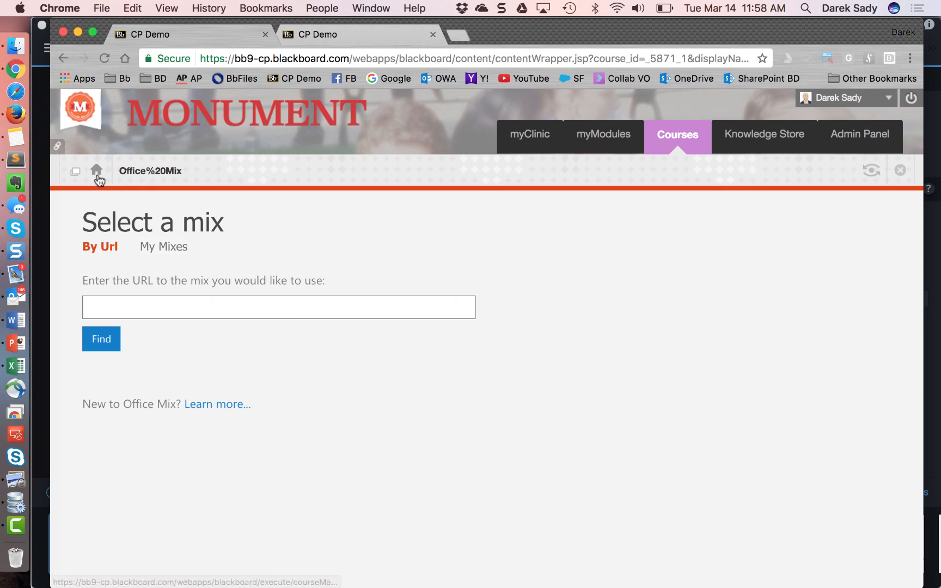
click(96, 171)
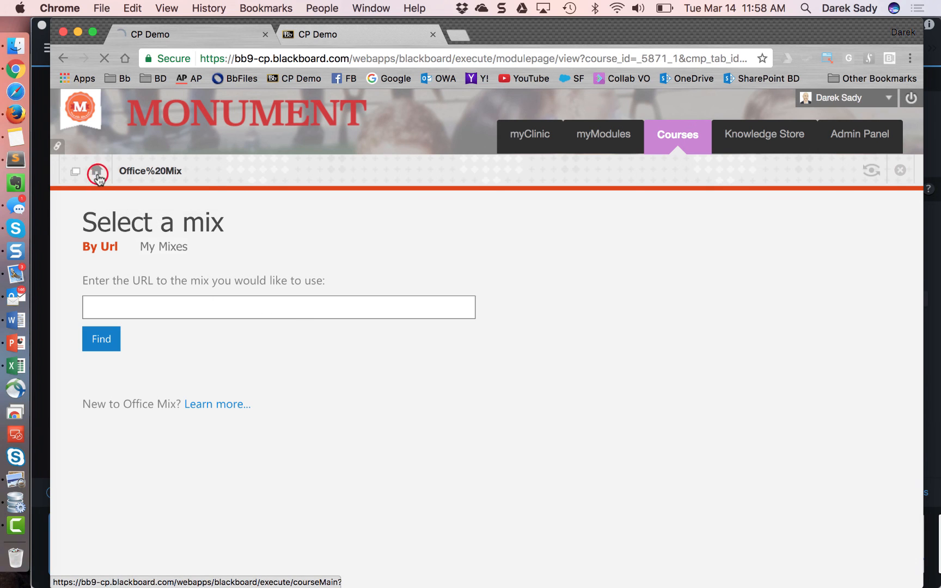
click(98, 171)
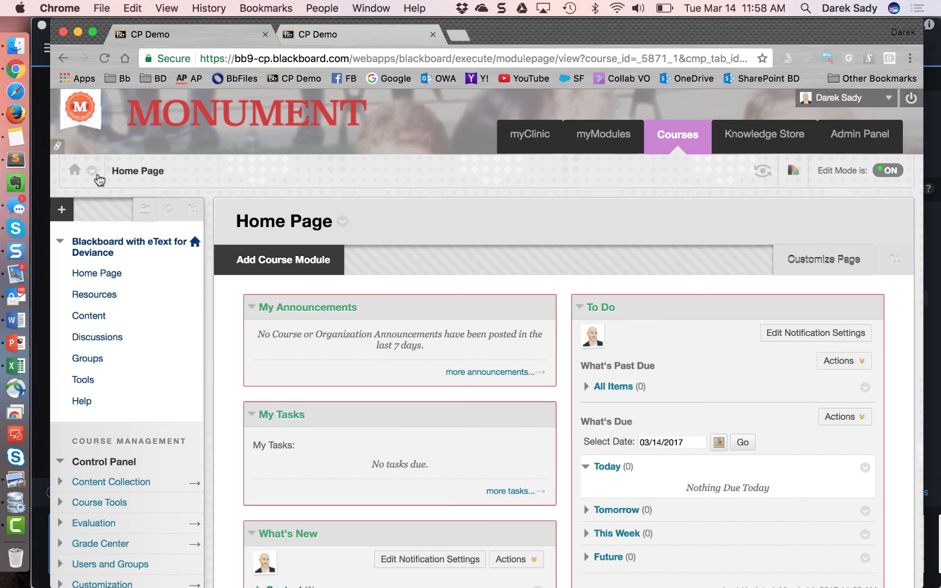
click(94, 295)
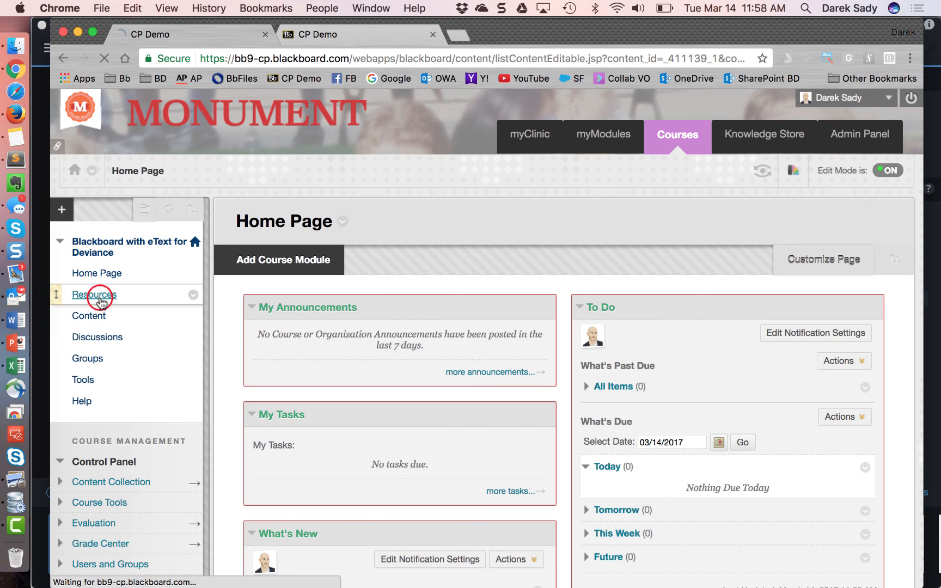
Step: Go to Resources and open the Tools menu with its extra tools submenu
click(93, 294)
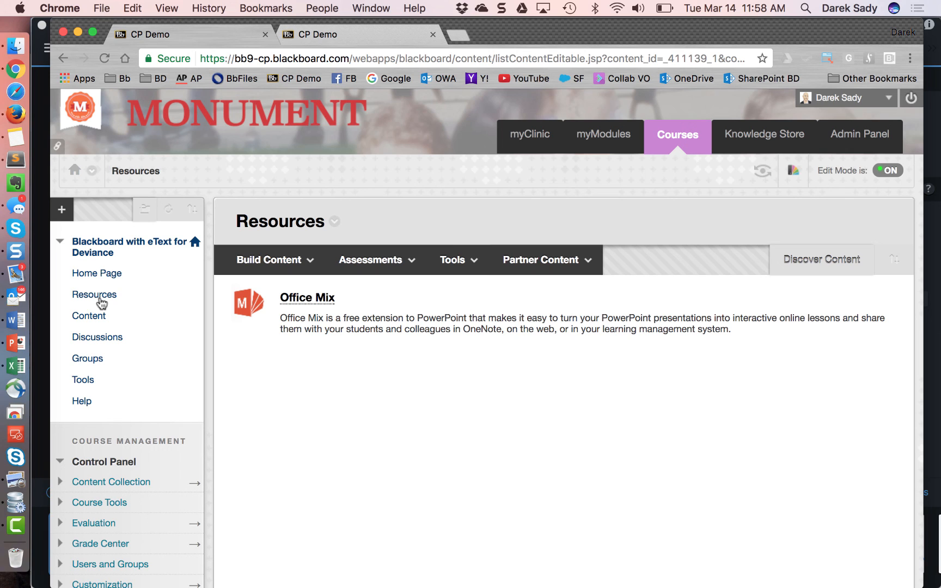
click(452, 259)
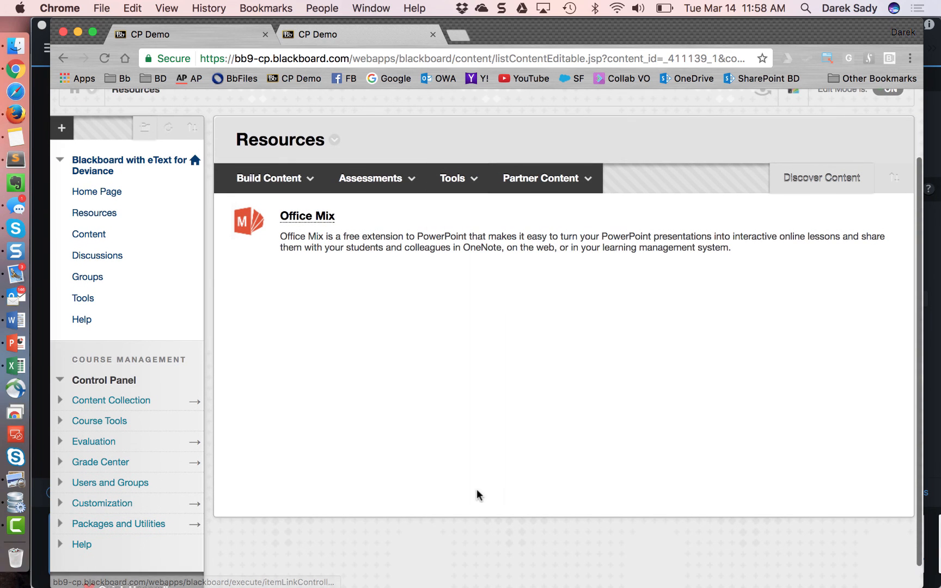
click(454, 178)
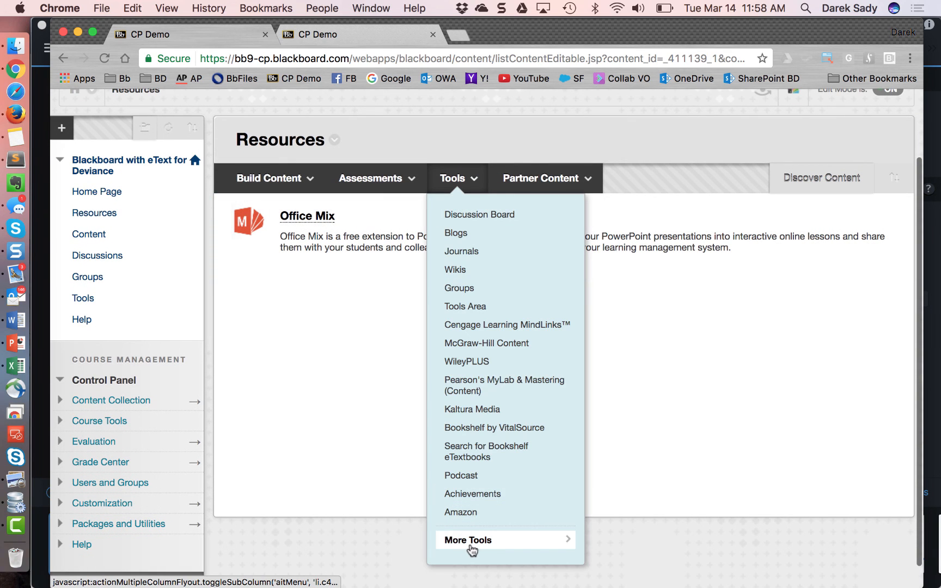